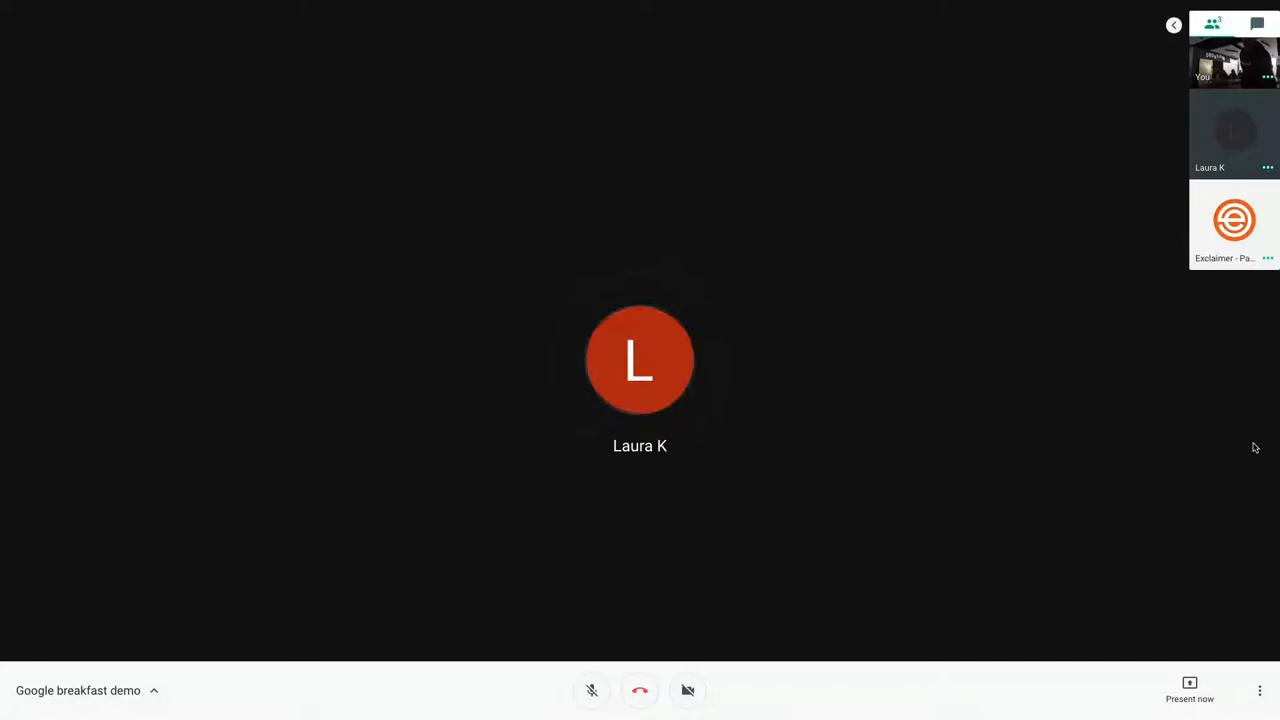
- Pin Exclaimer's Paul so his shared signature-list screen fills the main stage
click(1234, 220)
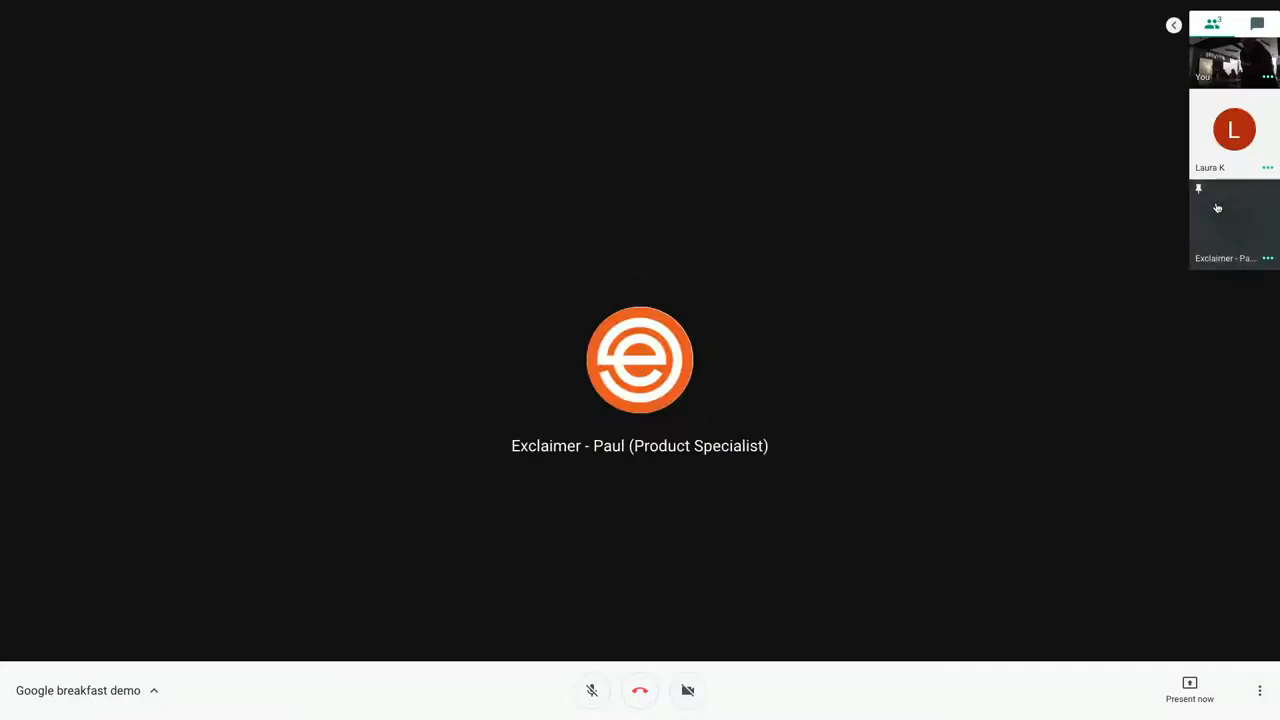
mouse_move(1130, 236)
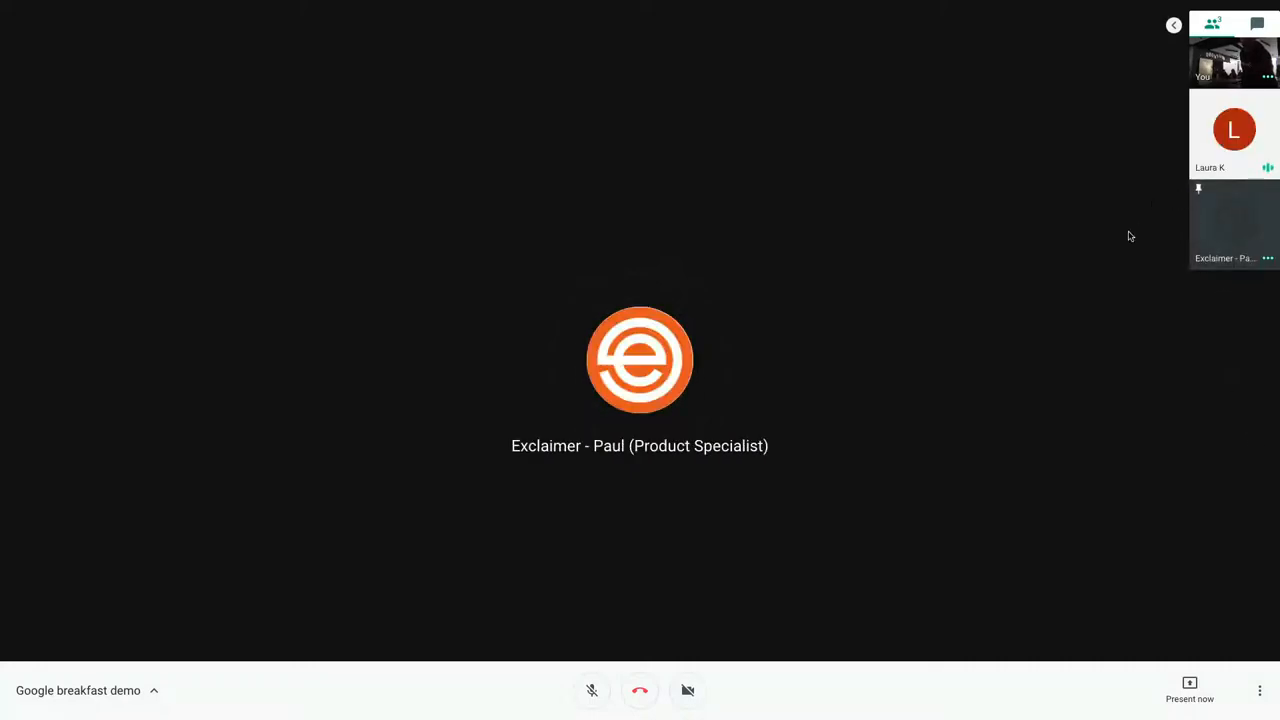
mouse_move(1229, 377)
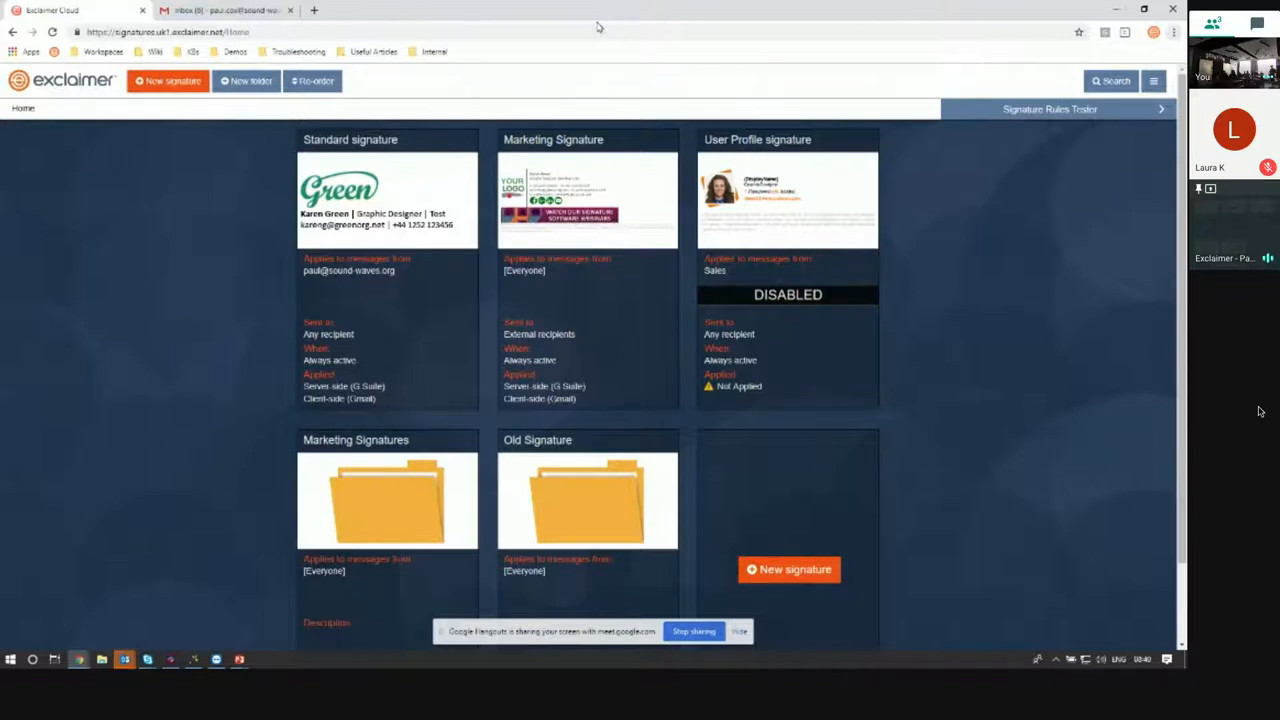
click(225, 10)
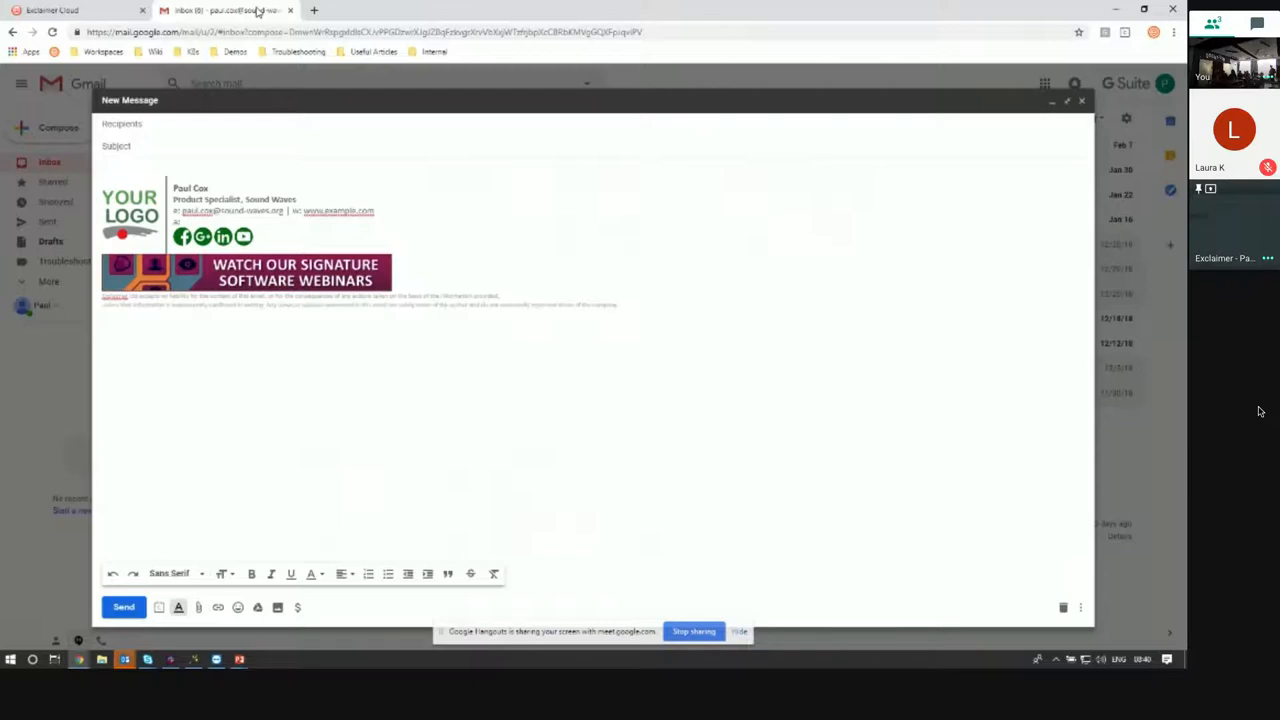
- Start a new signature in Exclaimer Cloud and browse the Business Cards template gallery
click(70, 10)
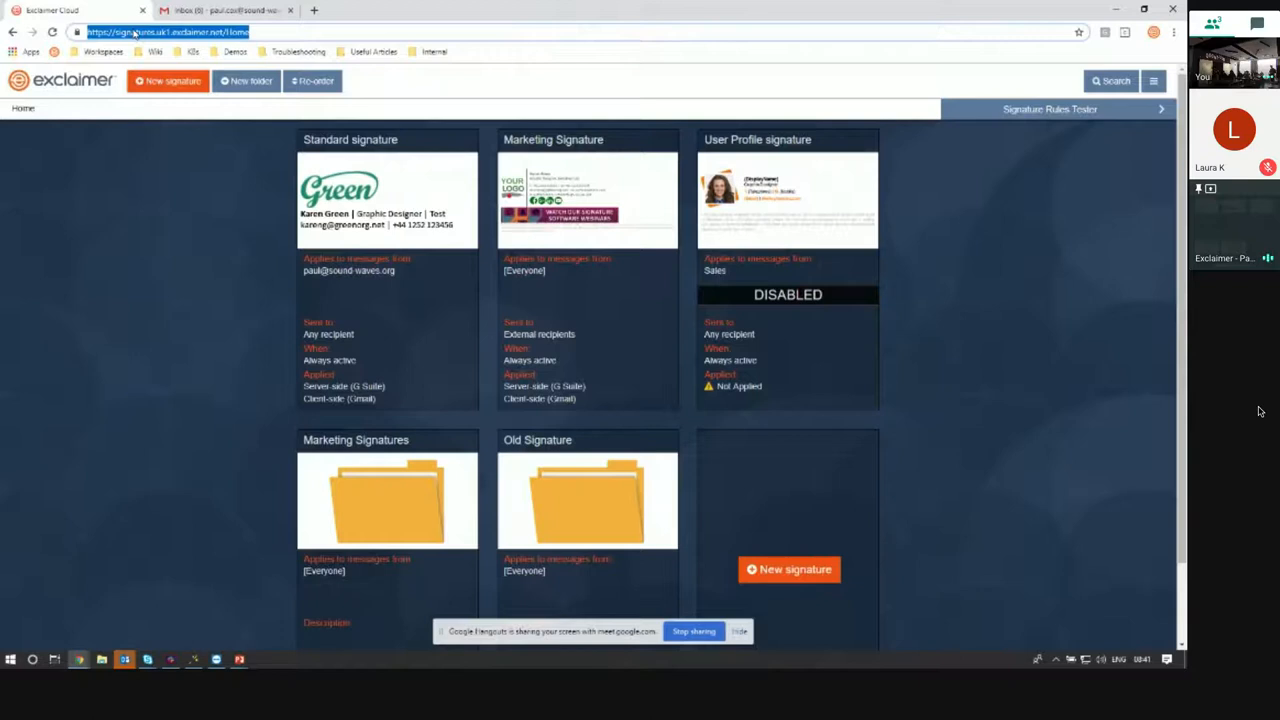
scroll(down, 3)
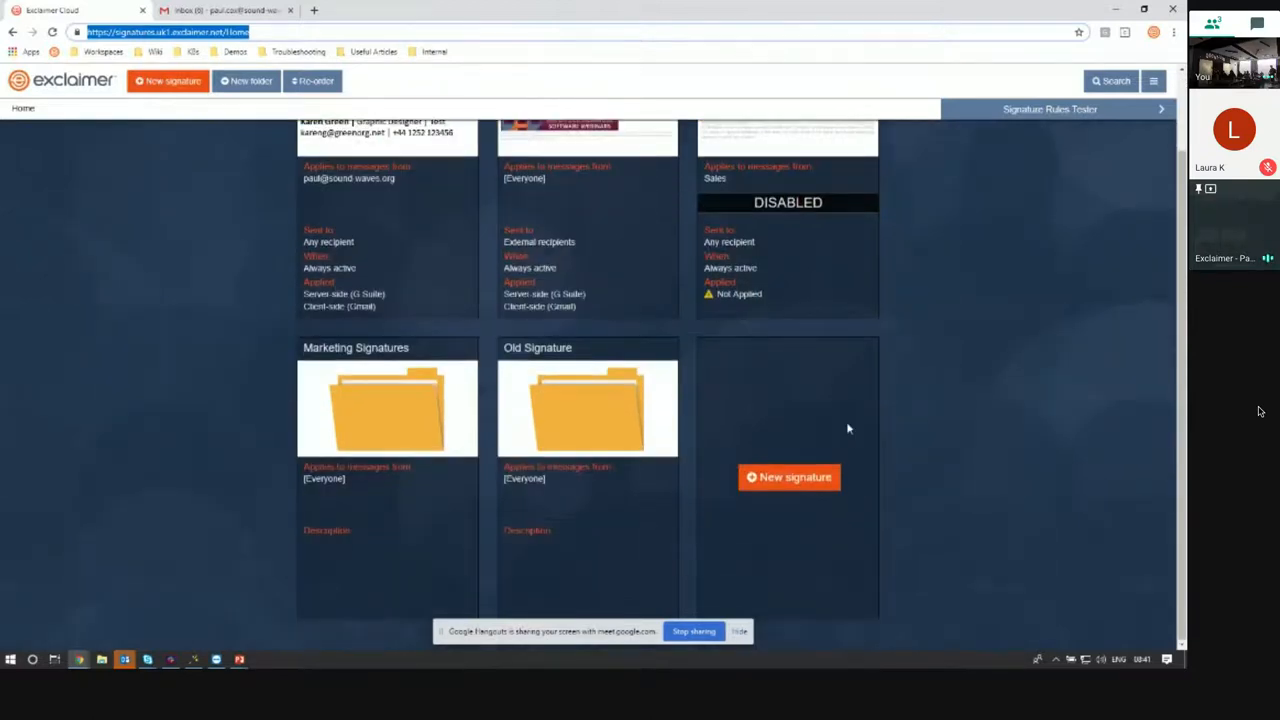
mouse_move(821, 538)
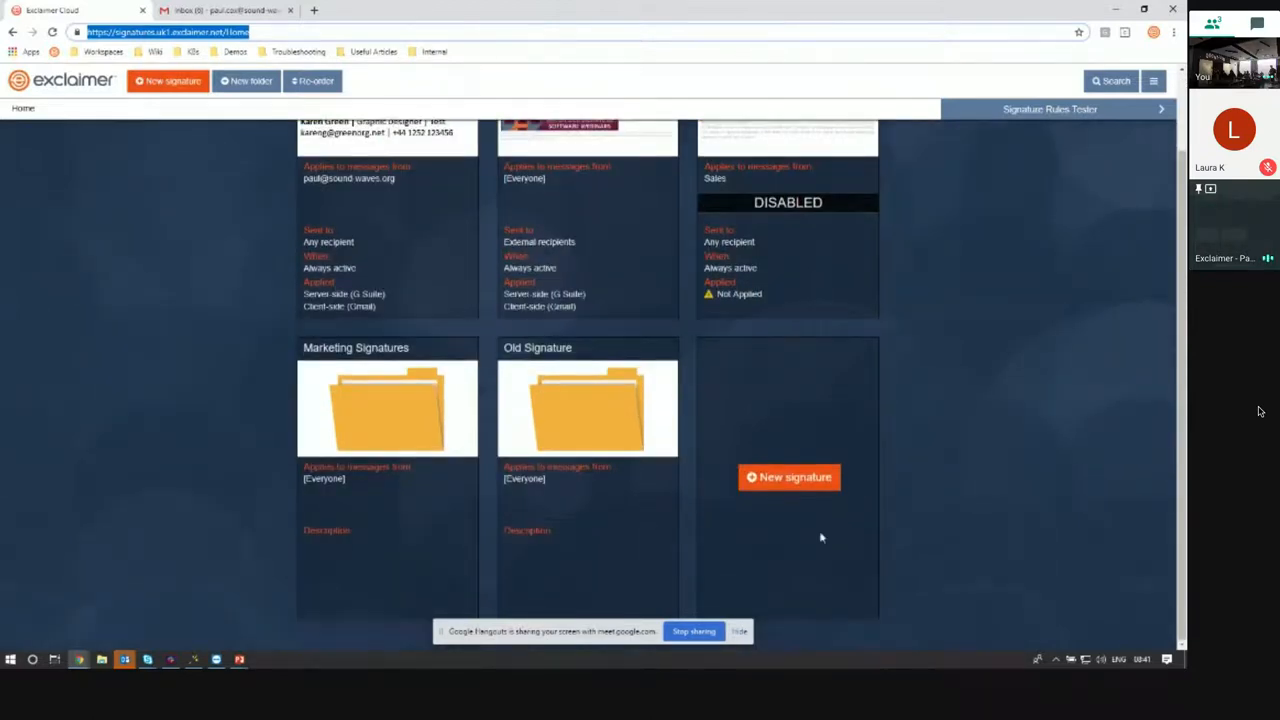
scroll(up, 3)
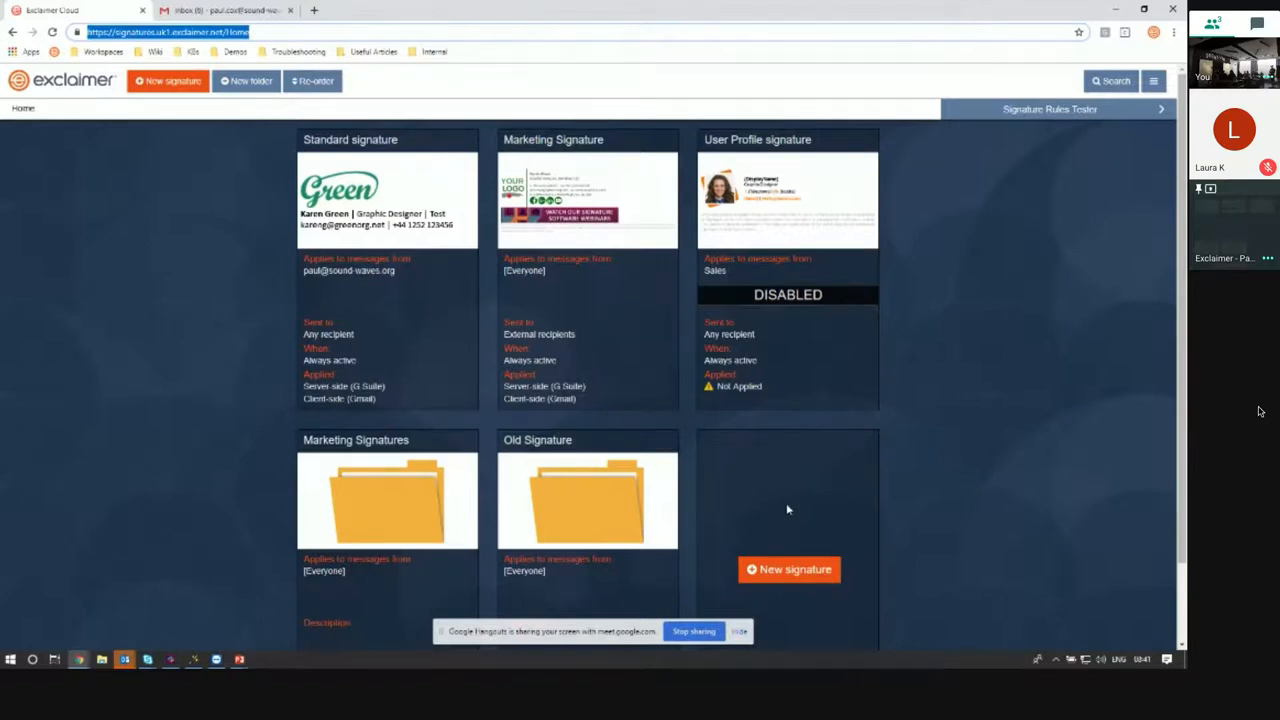
scroll(down, 3)
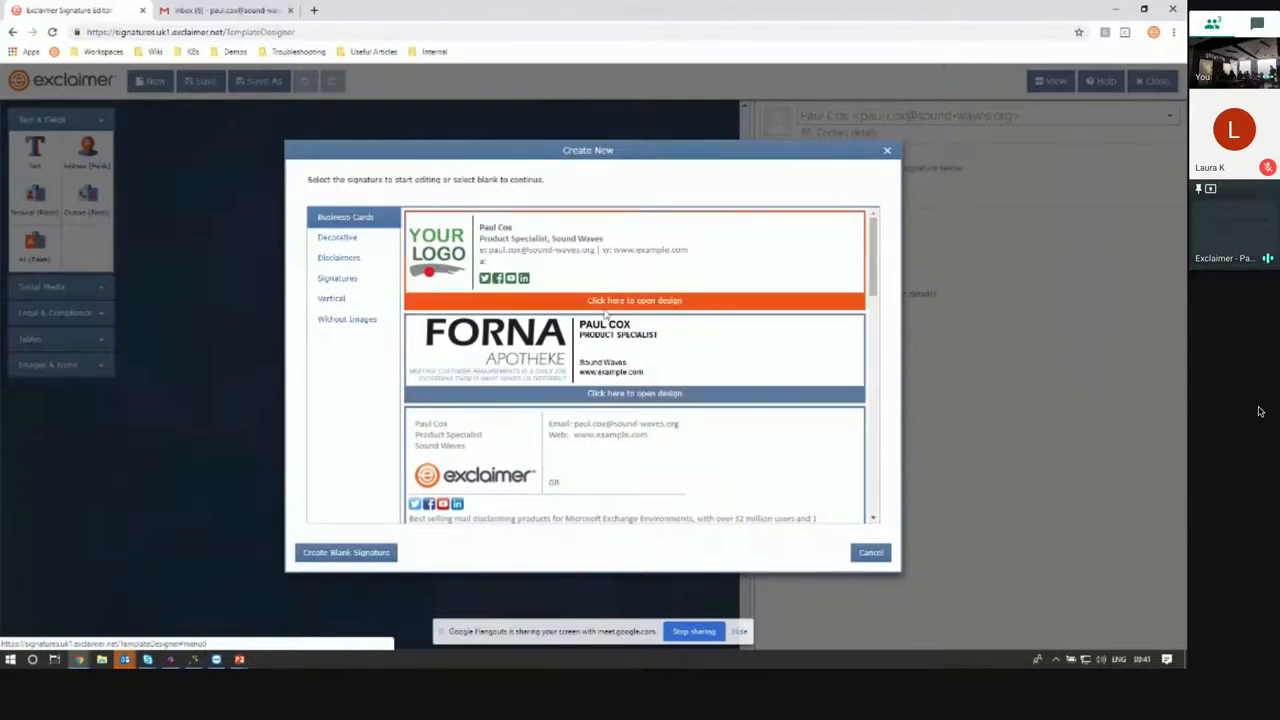
- Open the Exclaimer business card design from the Business Cards templates
click(635, 350)
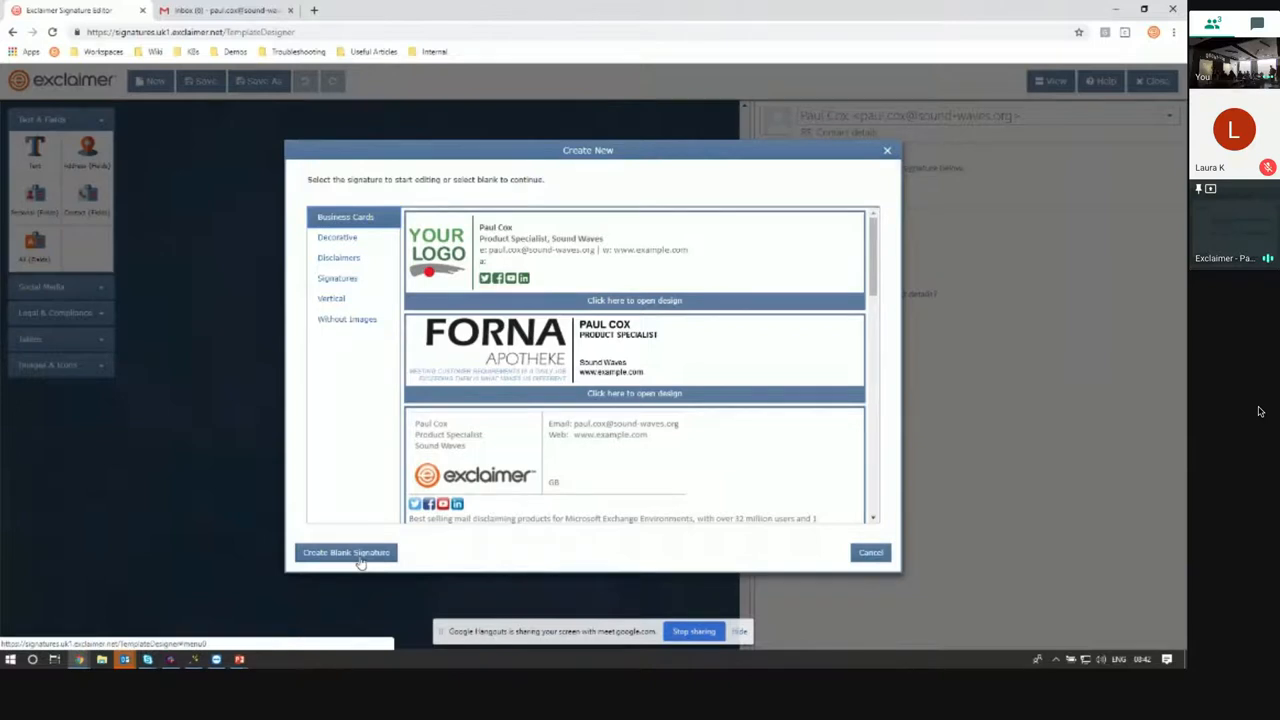
scroll(down, 3)
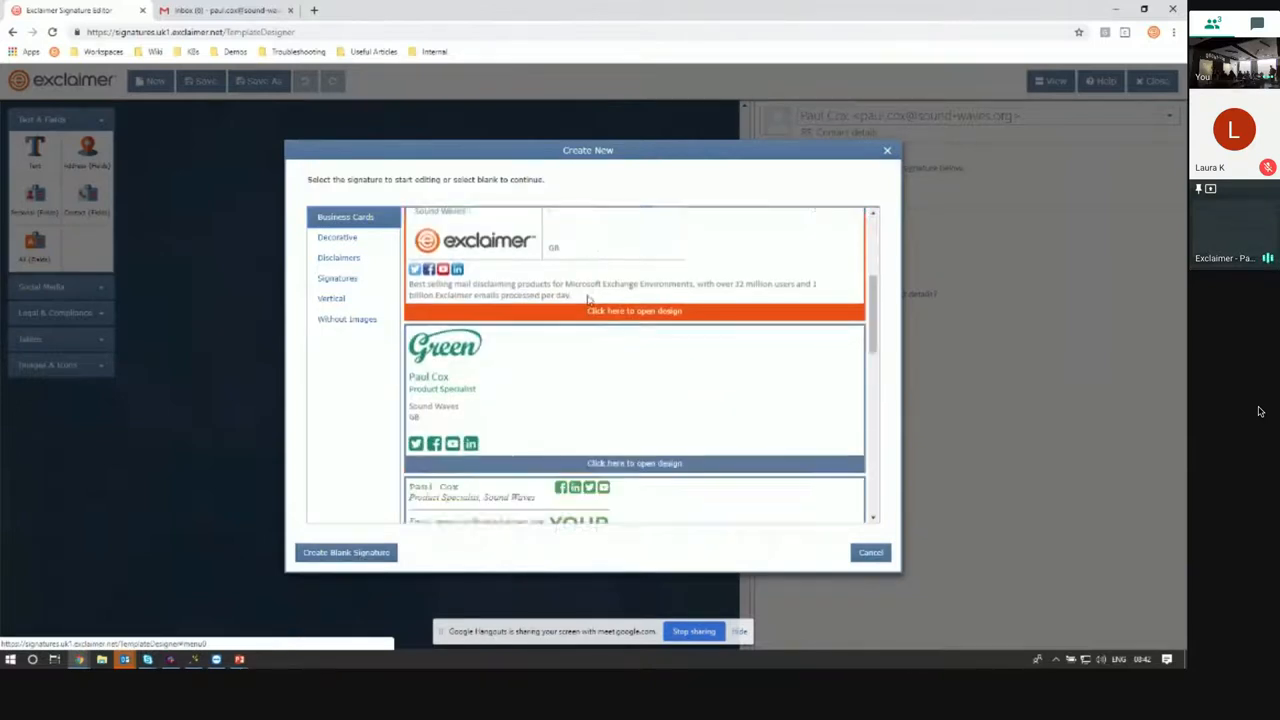
click(634, 310)
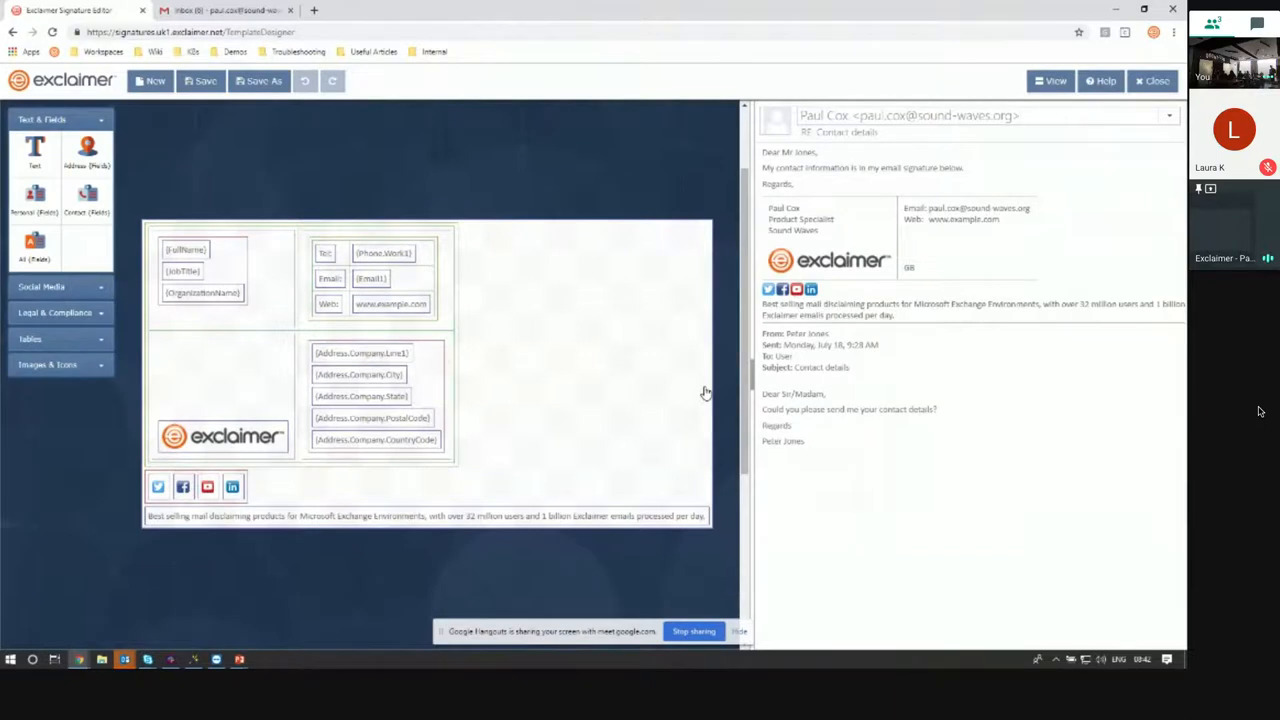
mouse_move(34, 243)
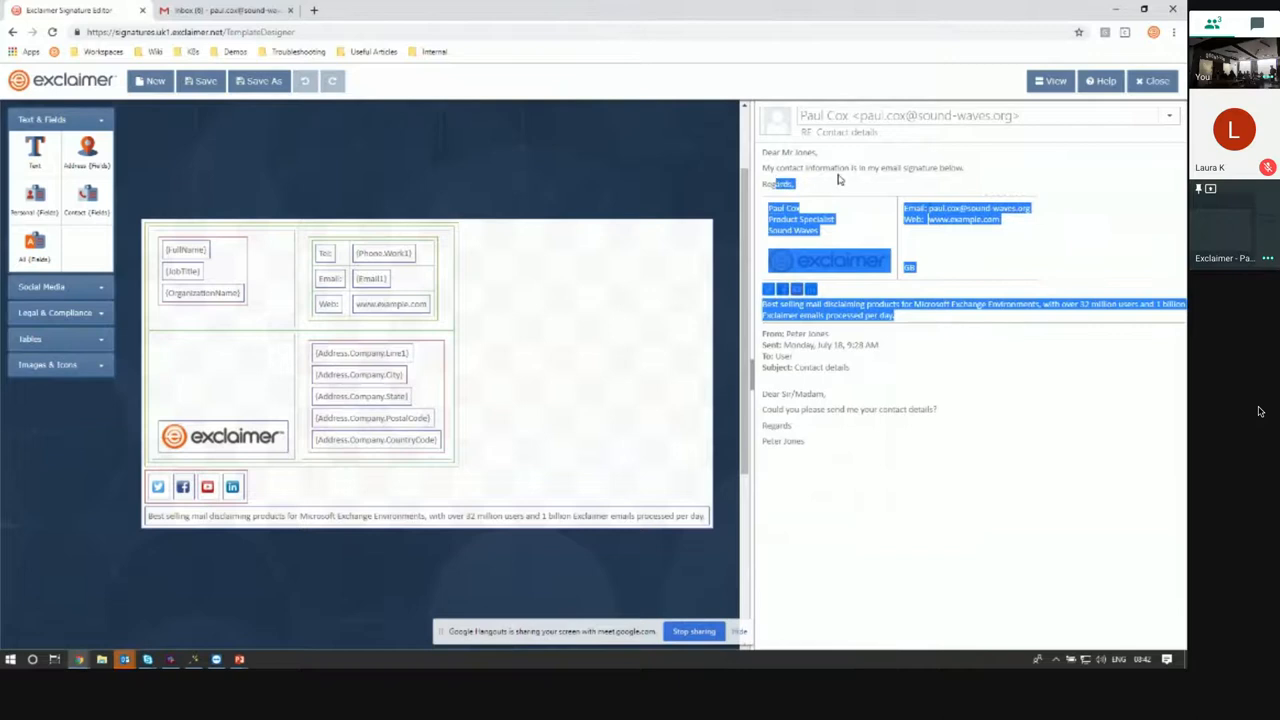
click(835, 168)
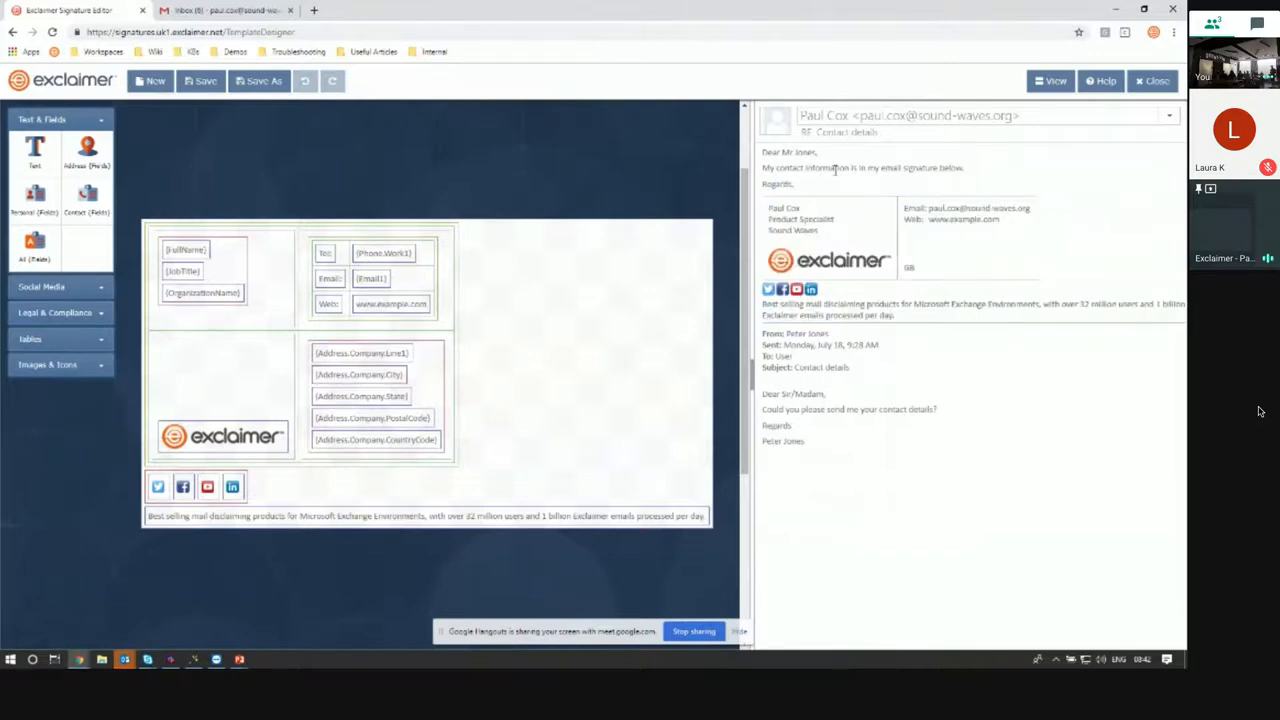
mouse_move(523, 299)
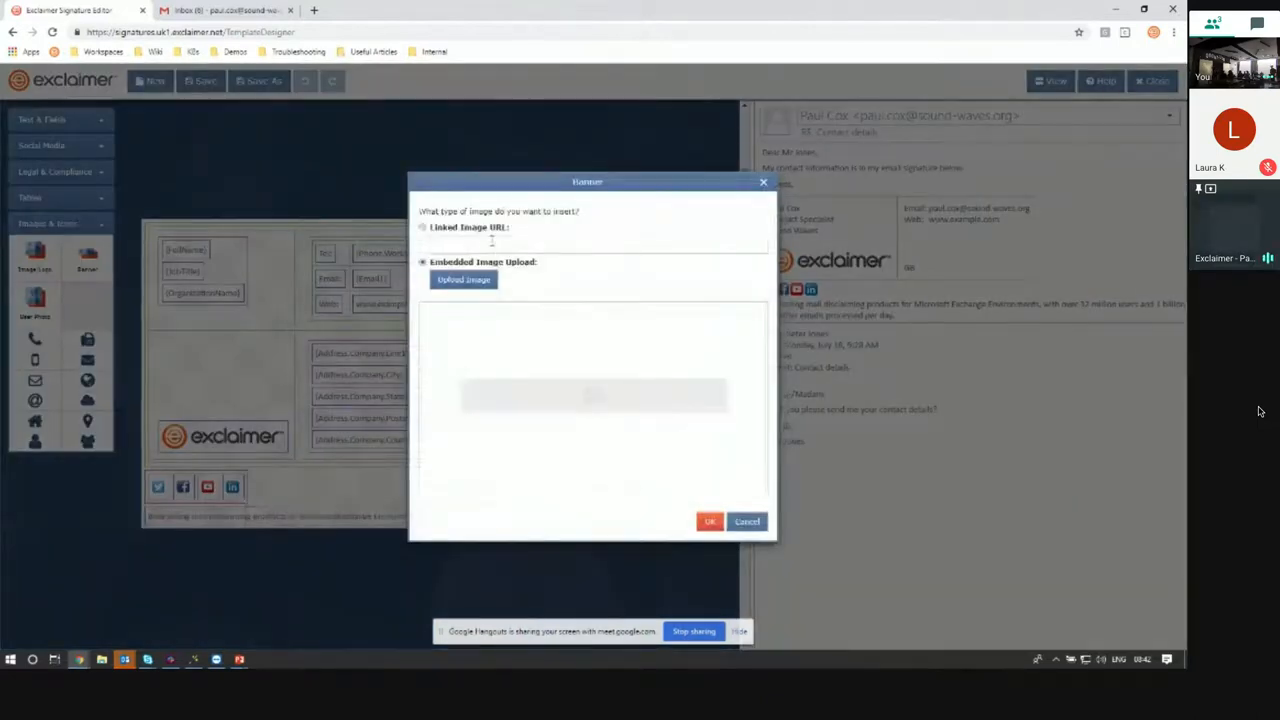
- Upload the webinars PNG from Desktop > Company Logo and Assets as the banner
click(463, 279)
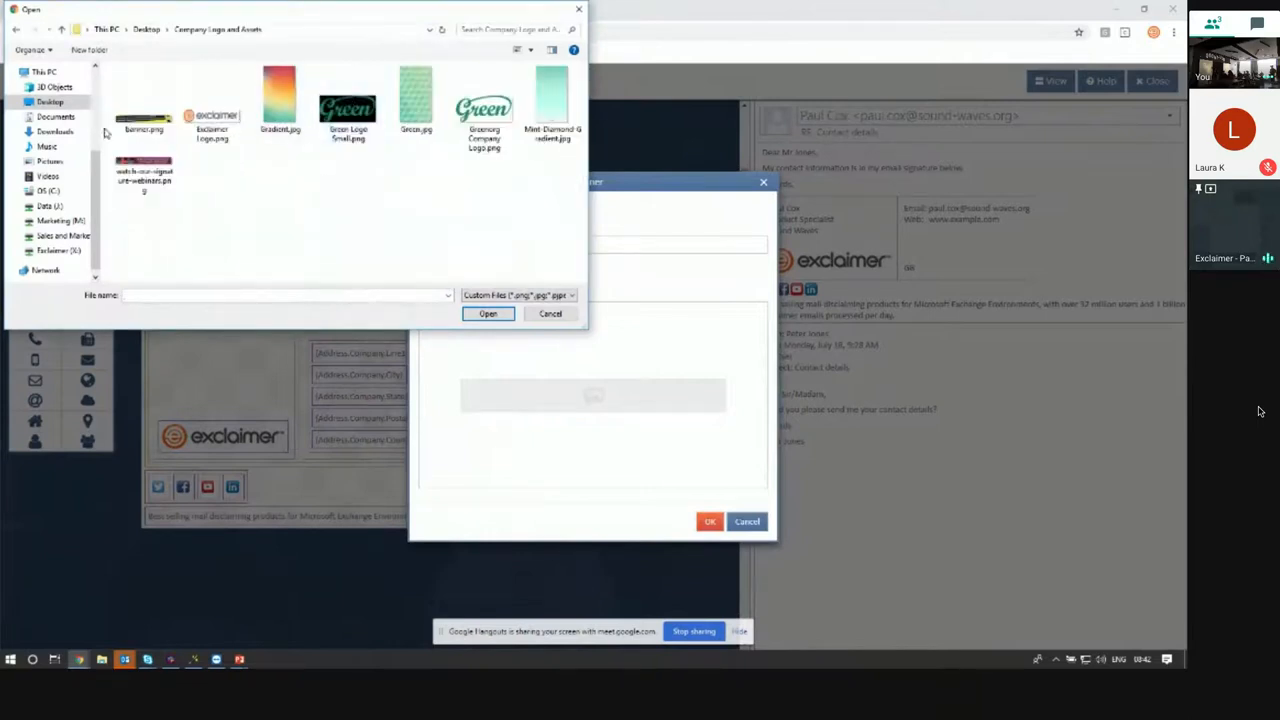
click(550, 313)
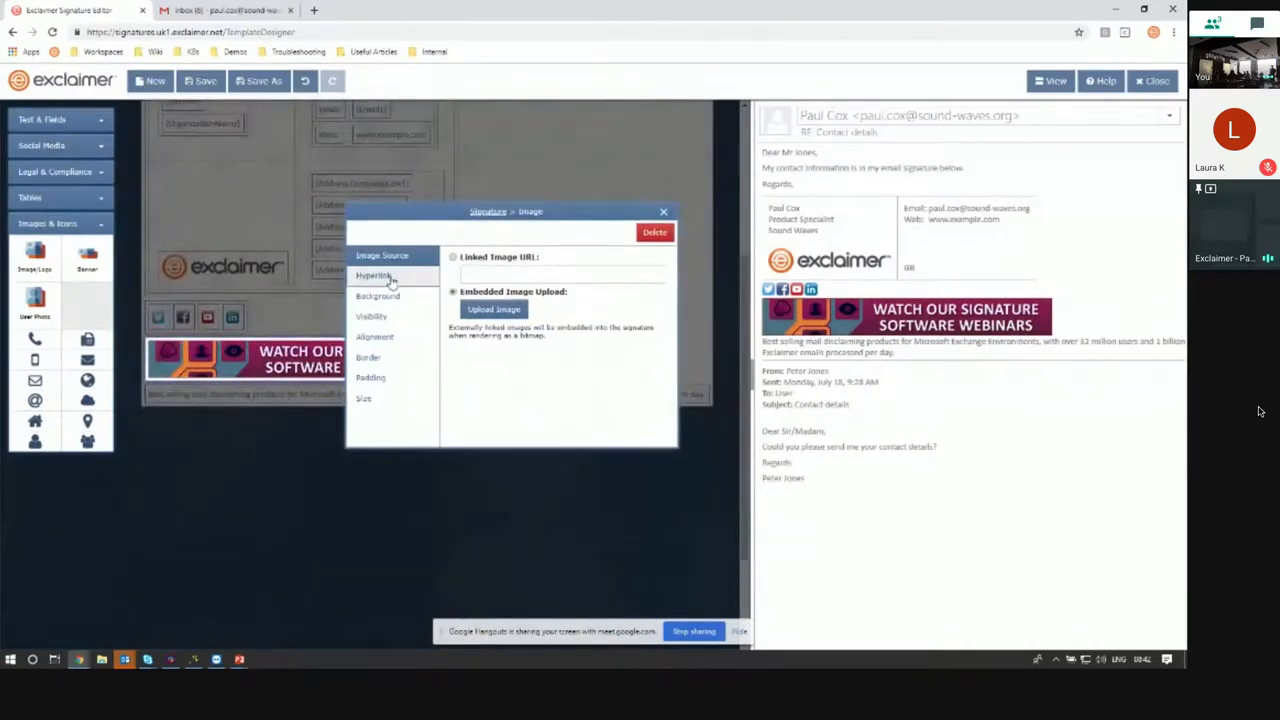
- Leave the banner's hyperlink fields empty and close its Image settings
click(374, 275)
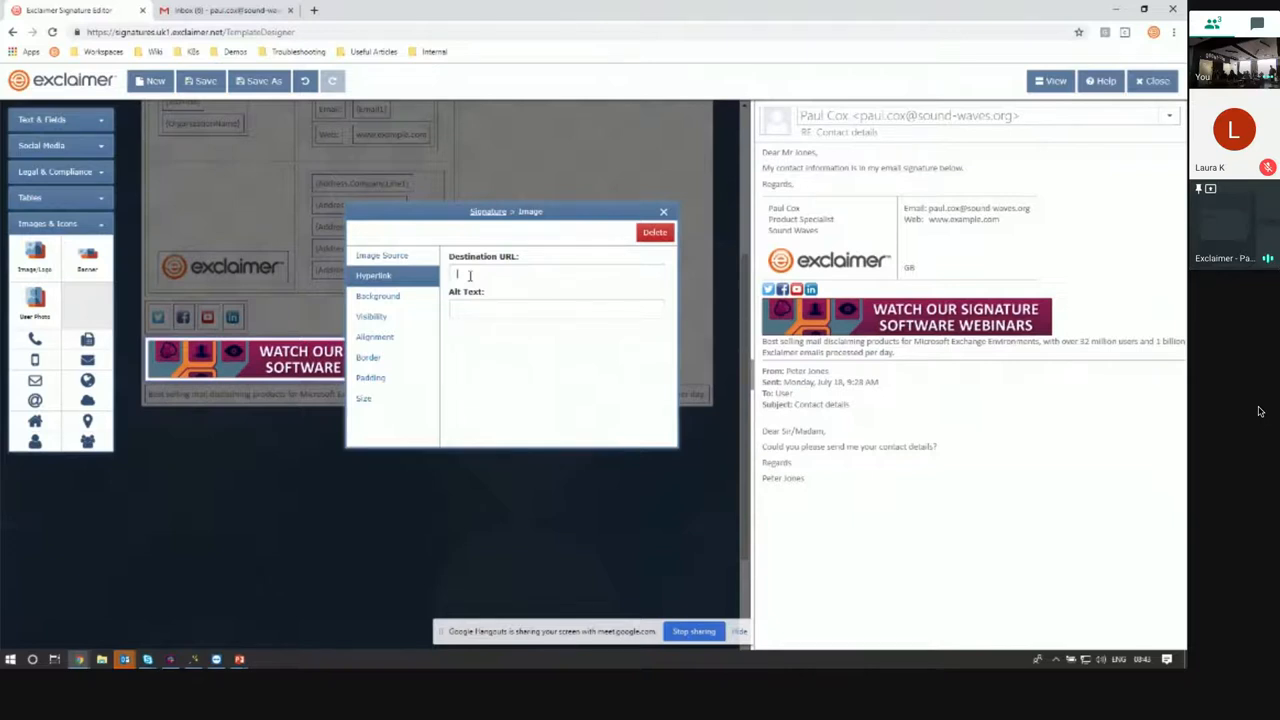
click(663, 211)
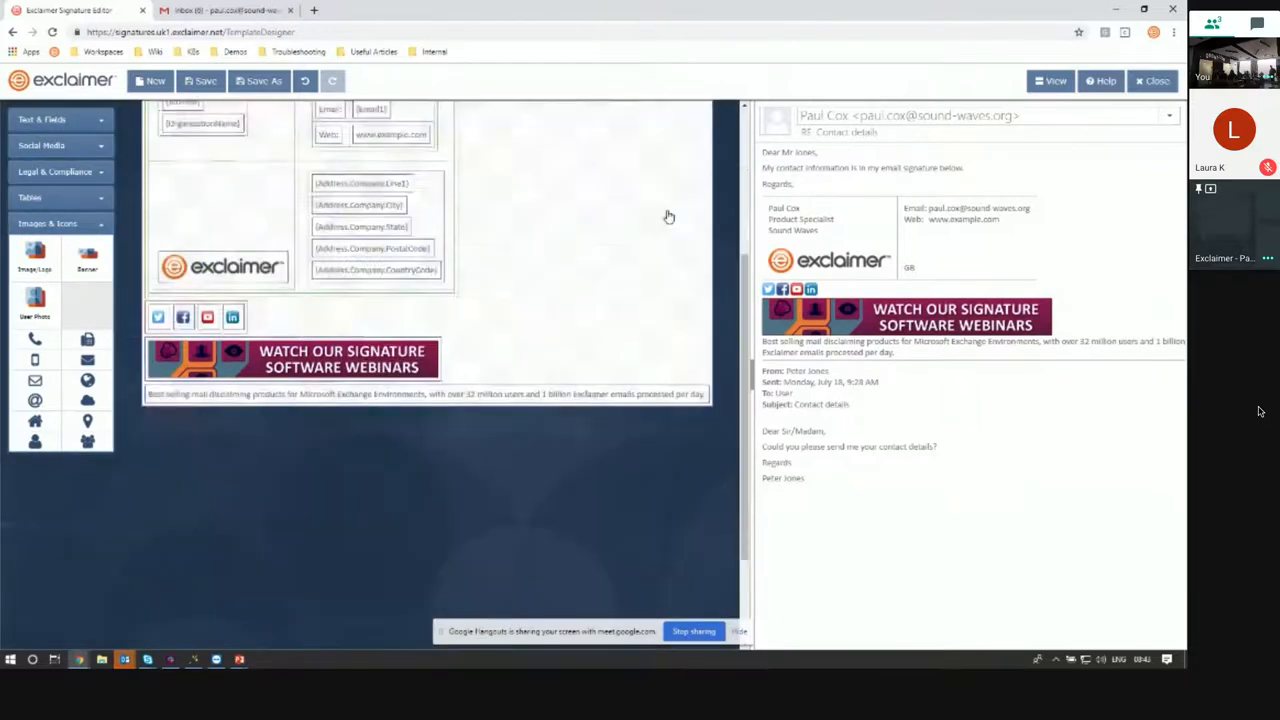
- Scroll the canvas to the FullName/JobTitle/OrganizationName group and open its text properties
scroll(up, 3)
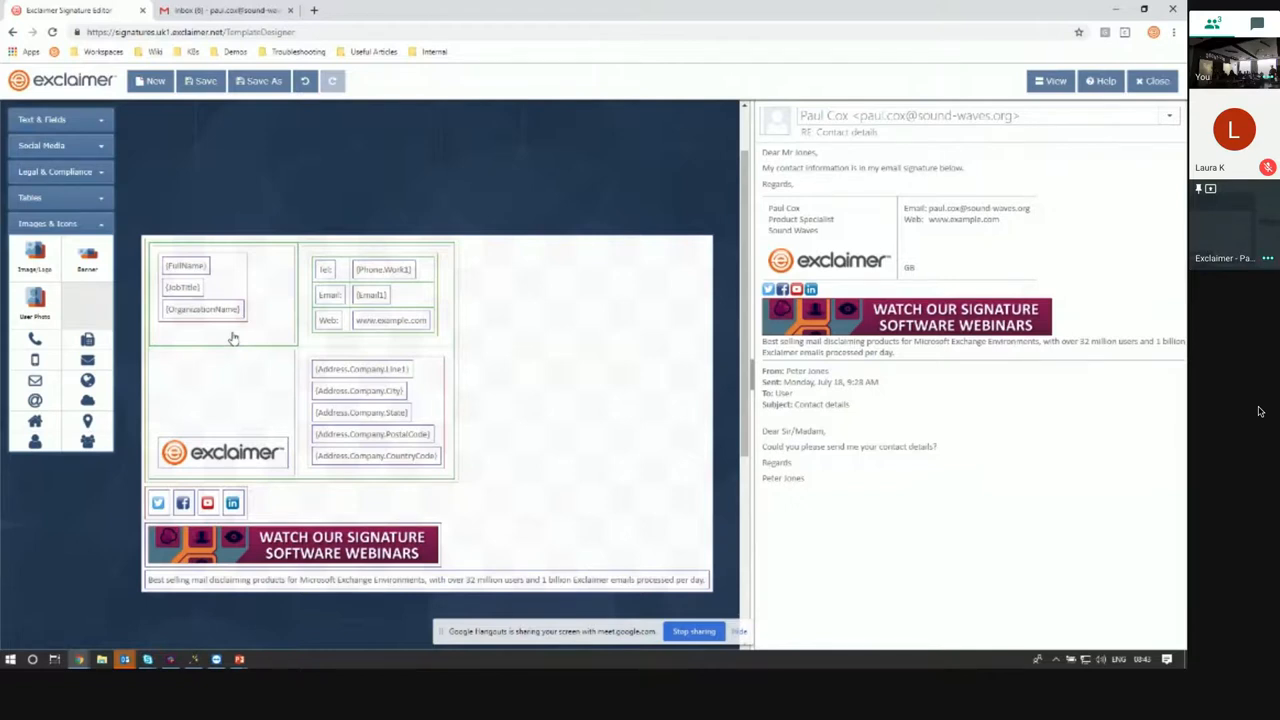
scroll(down, 3)
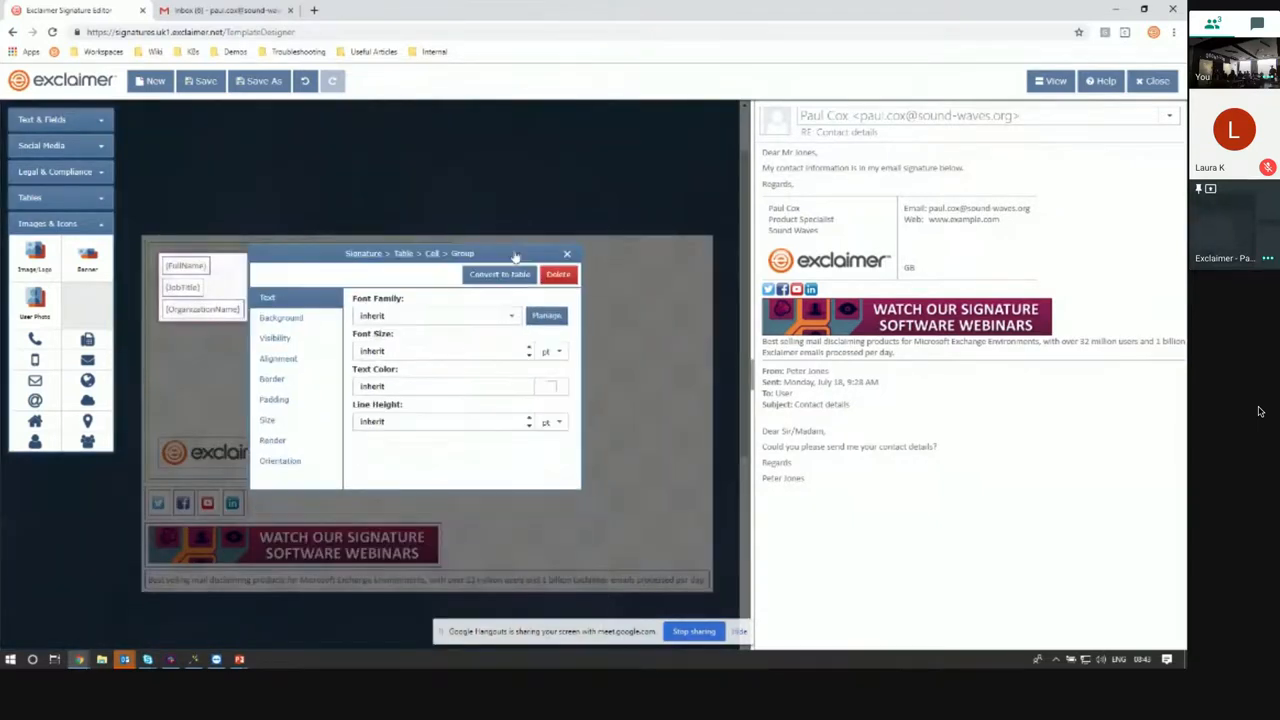
- Give the contact-name group Calibri 12 pt text in blue, then close the settings
click(511, 315)
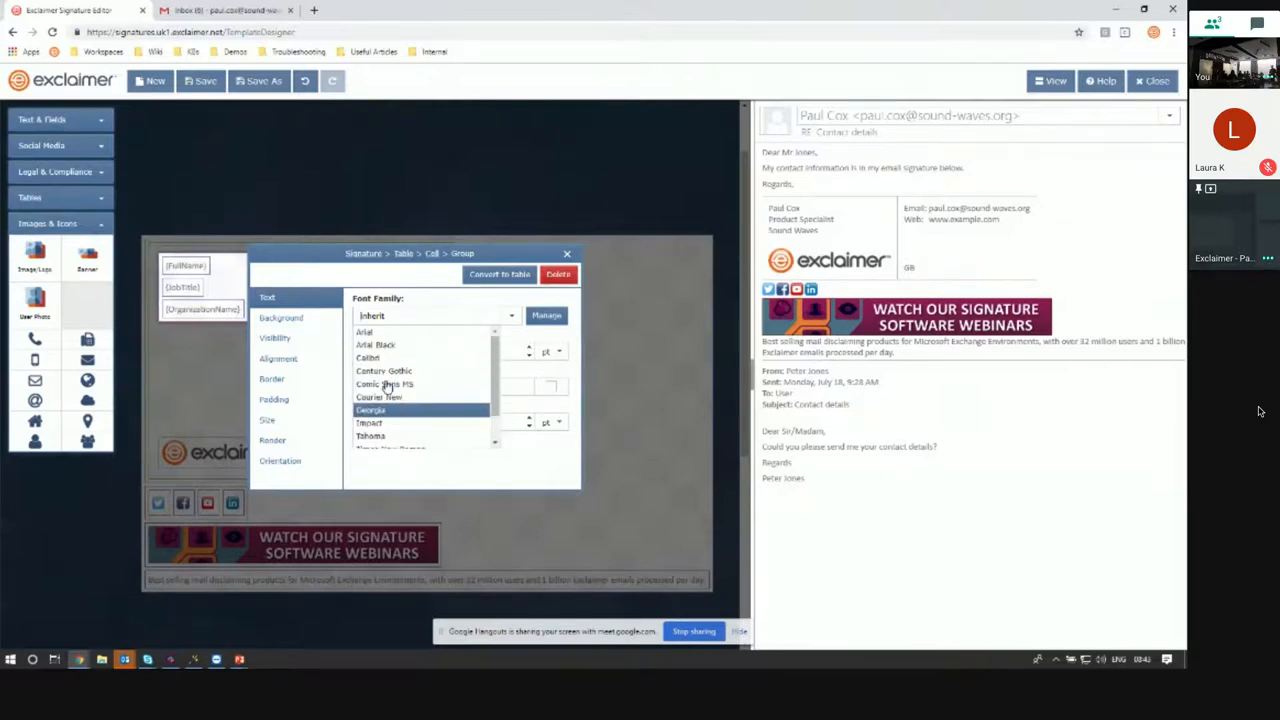
click(367, 358)
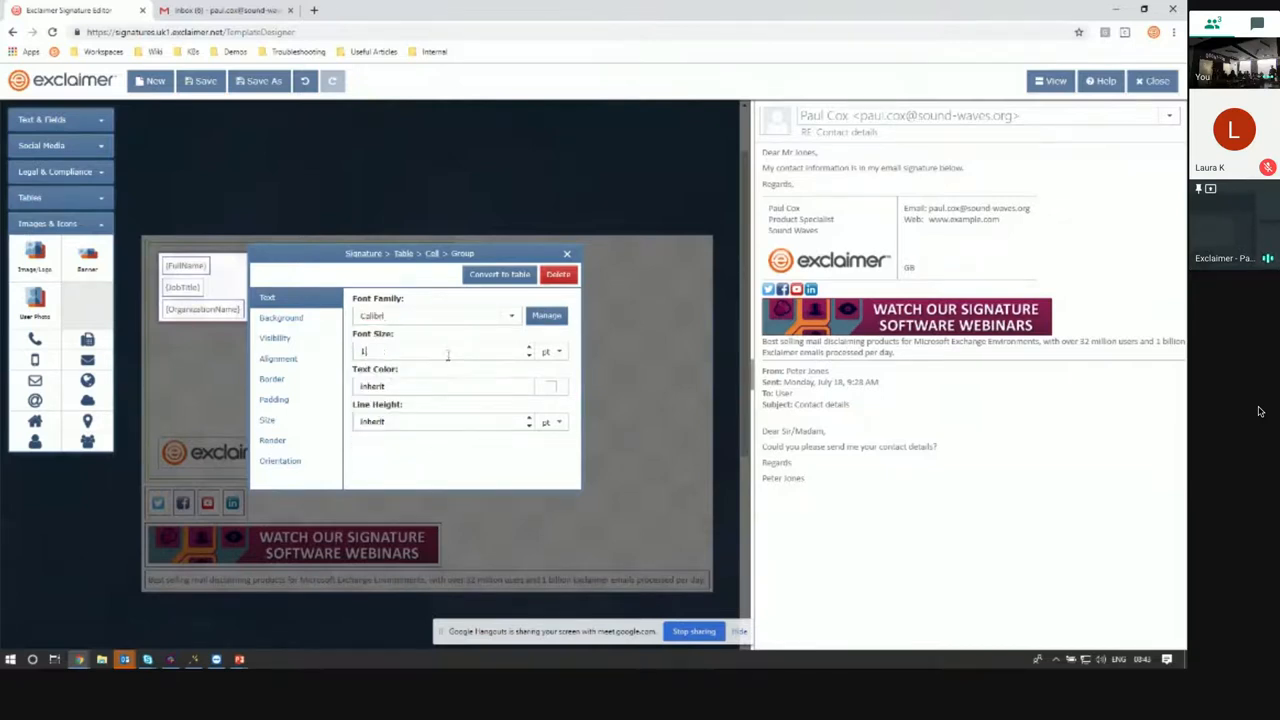
click(549, 386)
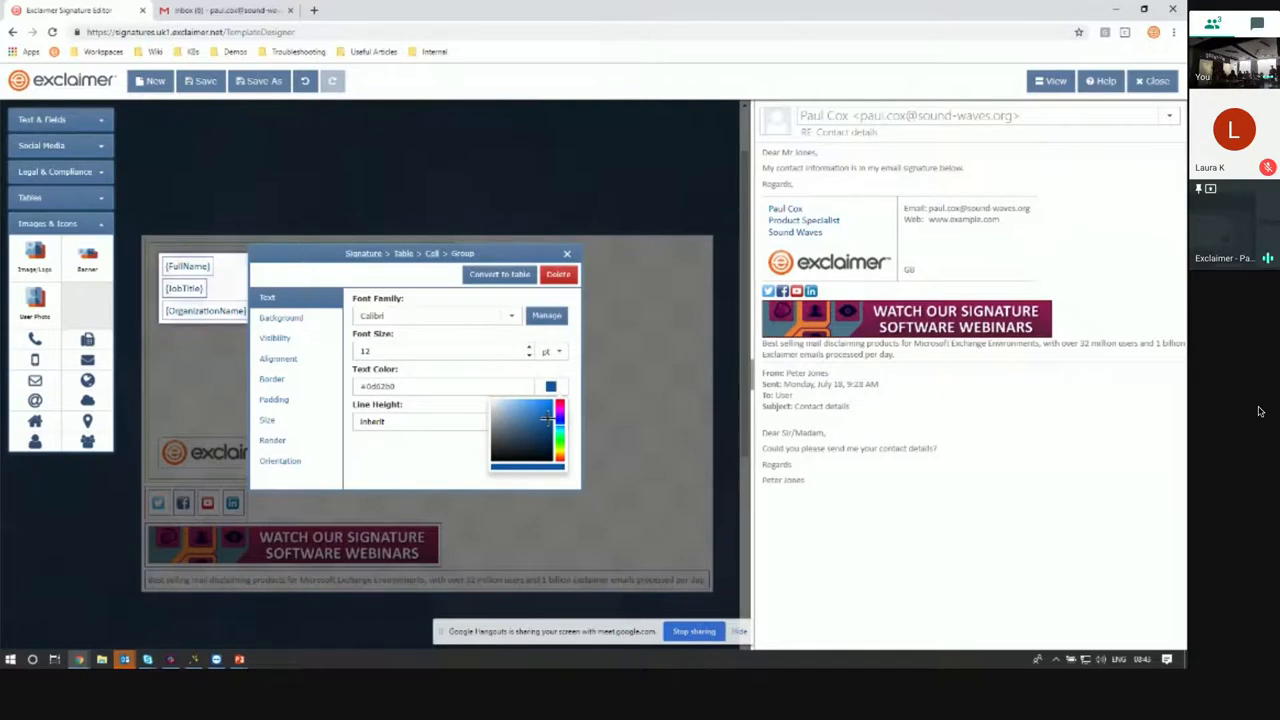
mouse_move(485, 415)
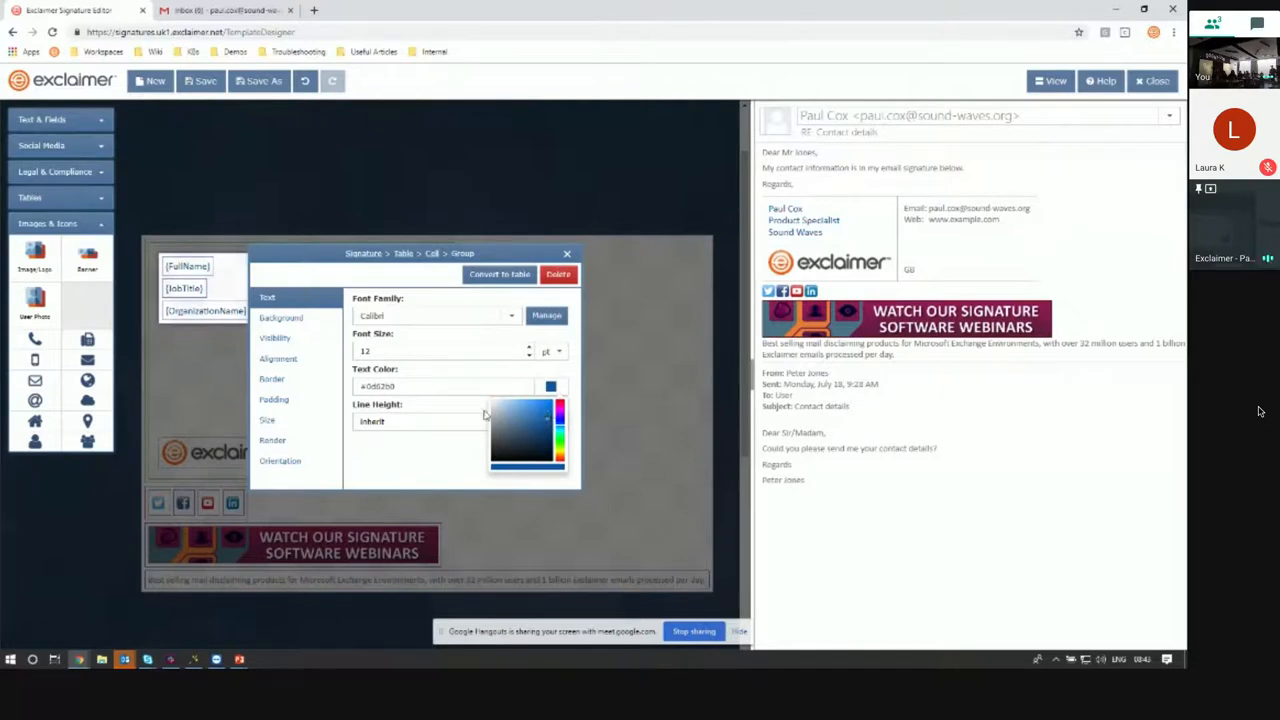
click(434, 387)
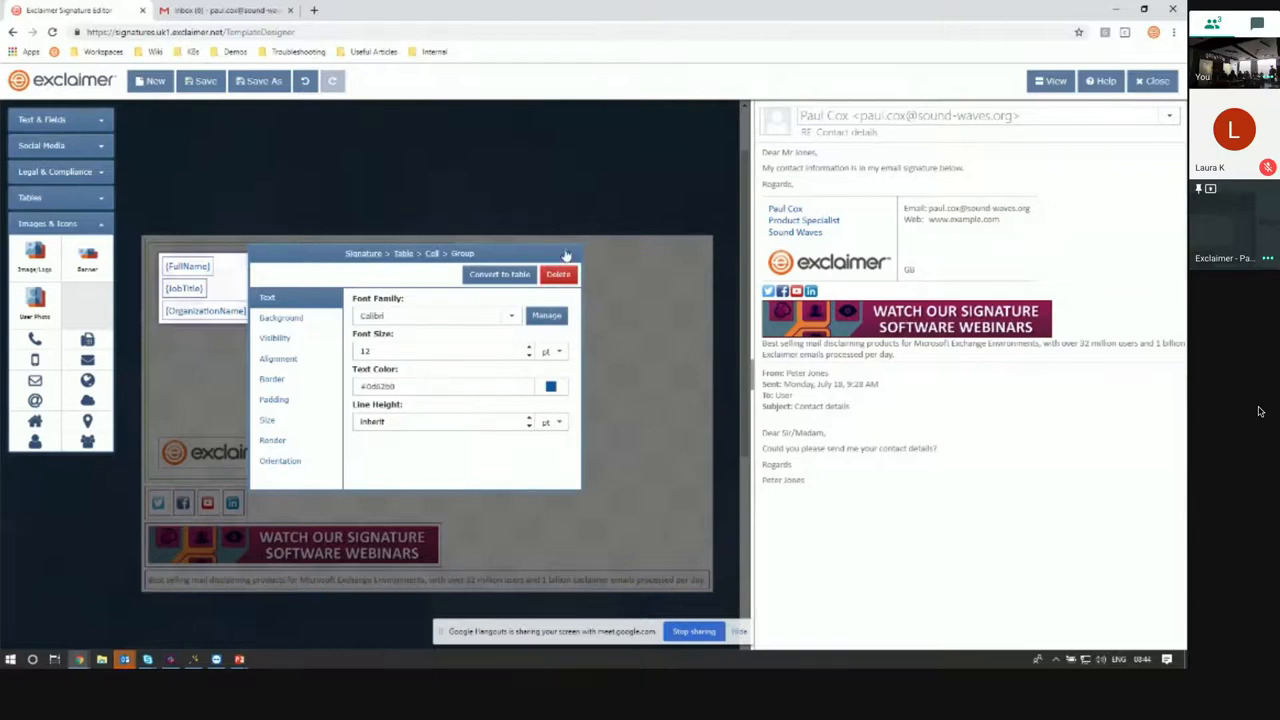
click(566, 253)
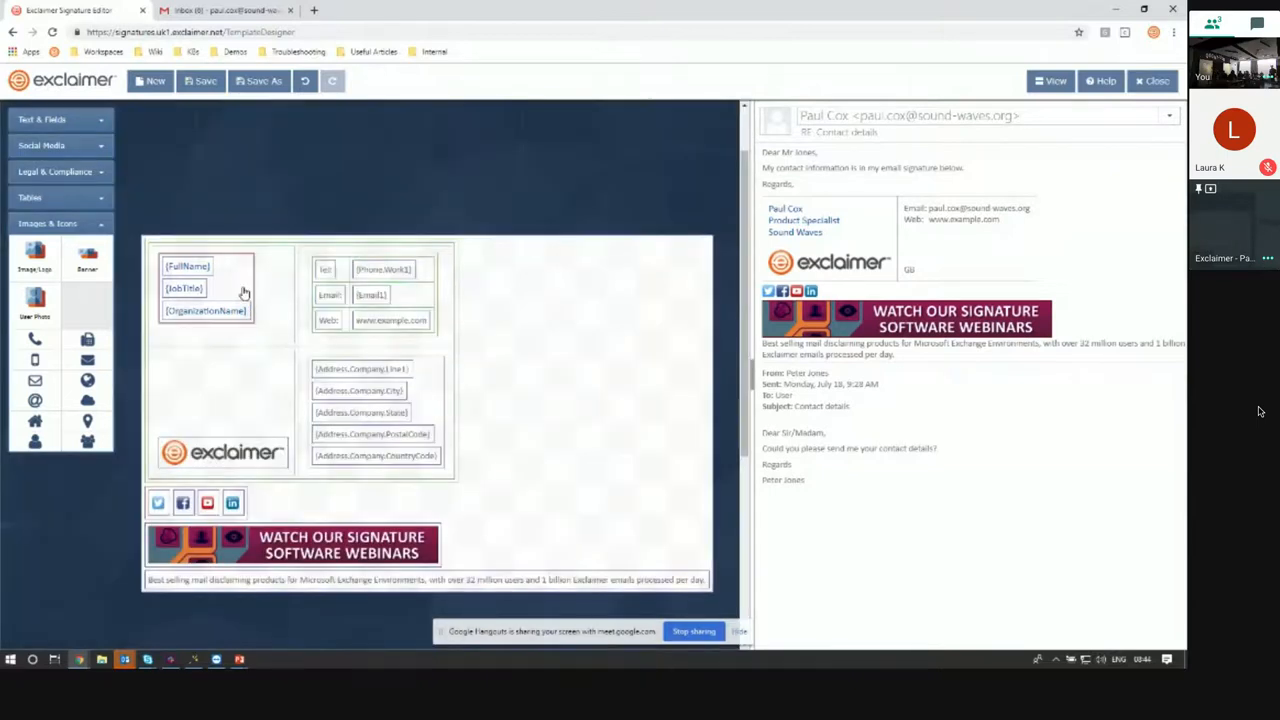
- Open the FullName field's settings and close the designer, prompting to save
click(187, 266)
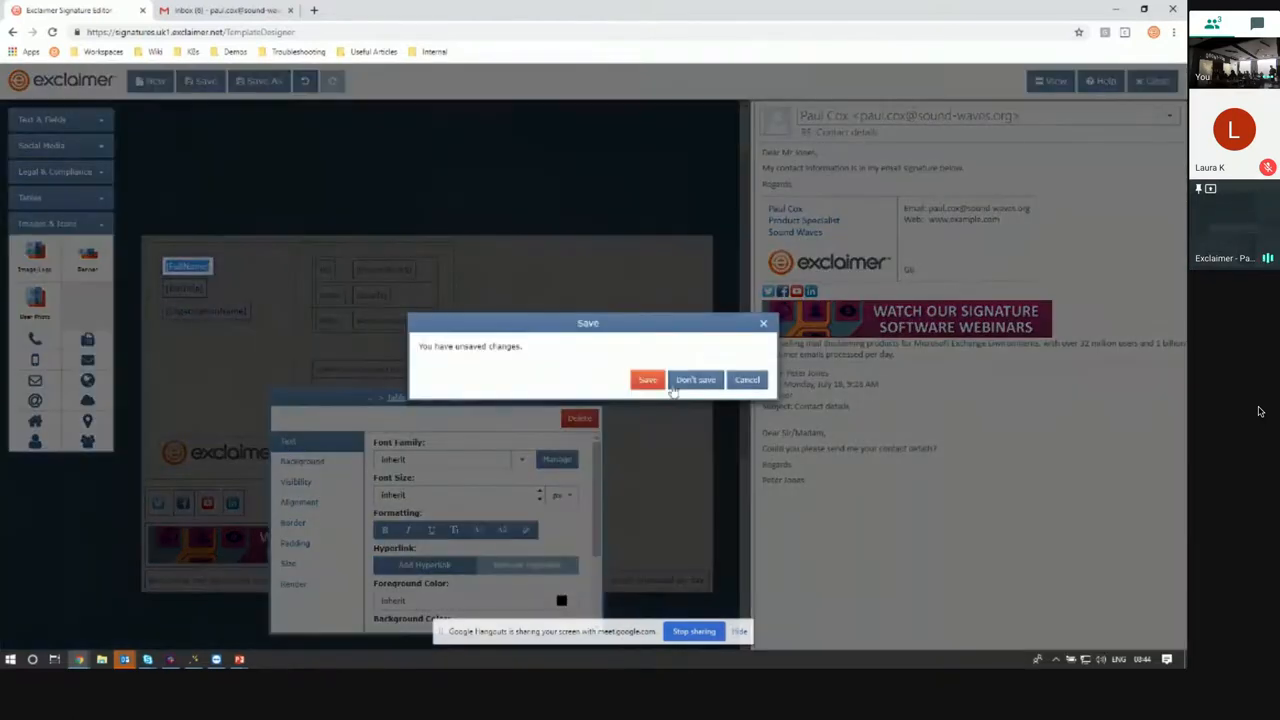
- Discard the designer changes and return to the signature list
click(695, 379)
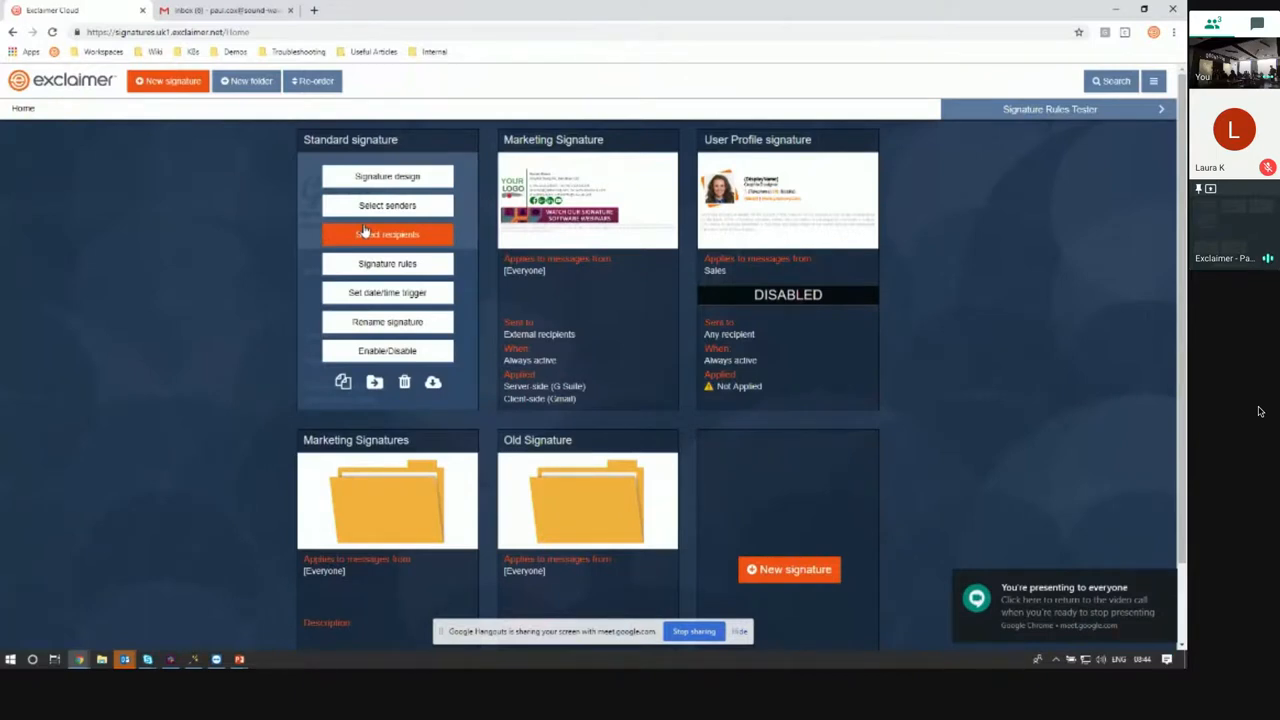
mouse_move(430, 283)
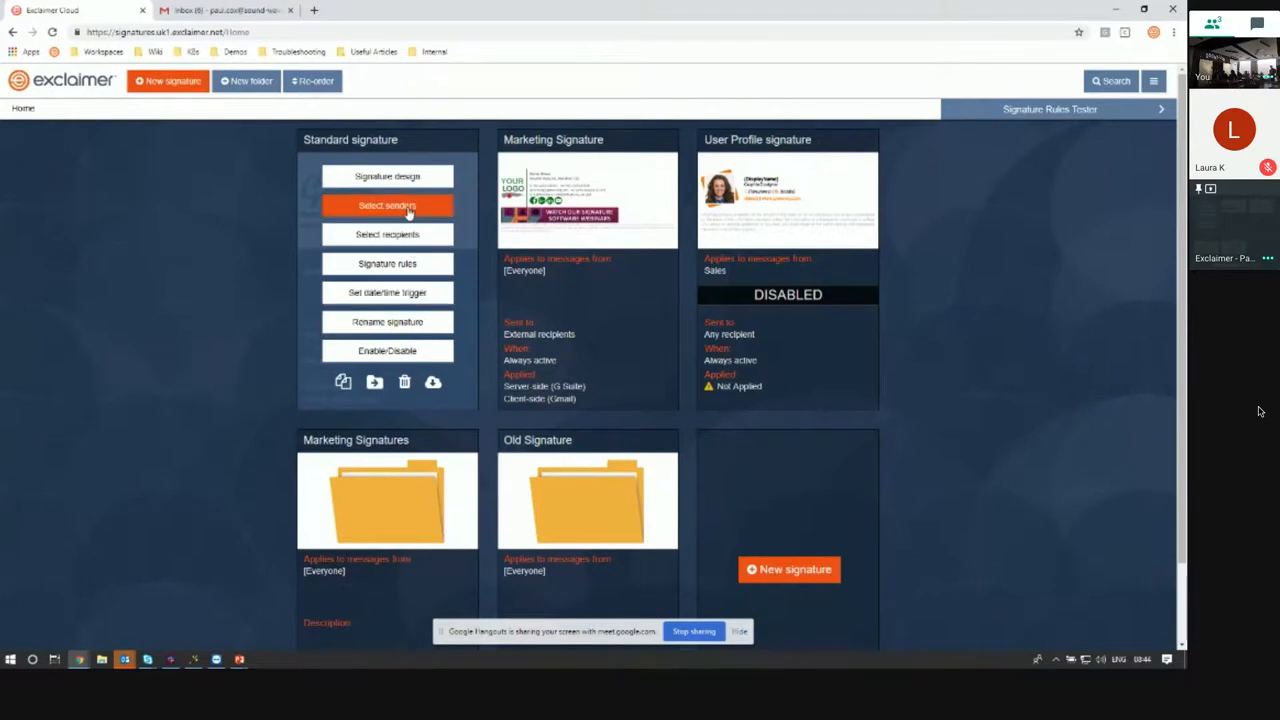
click(387, 205)
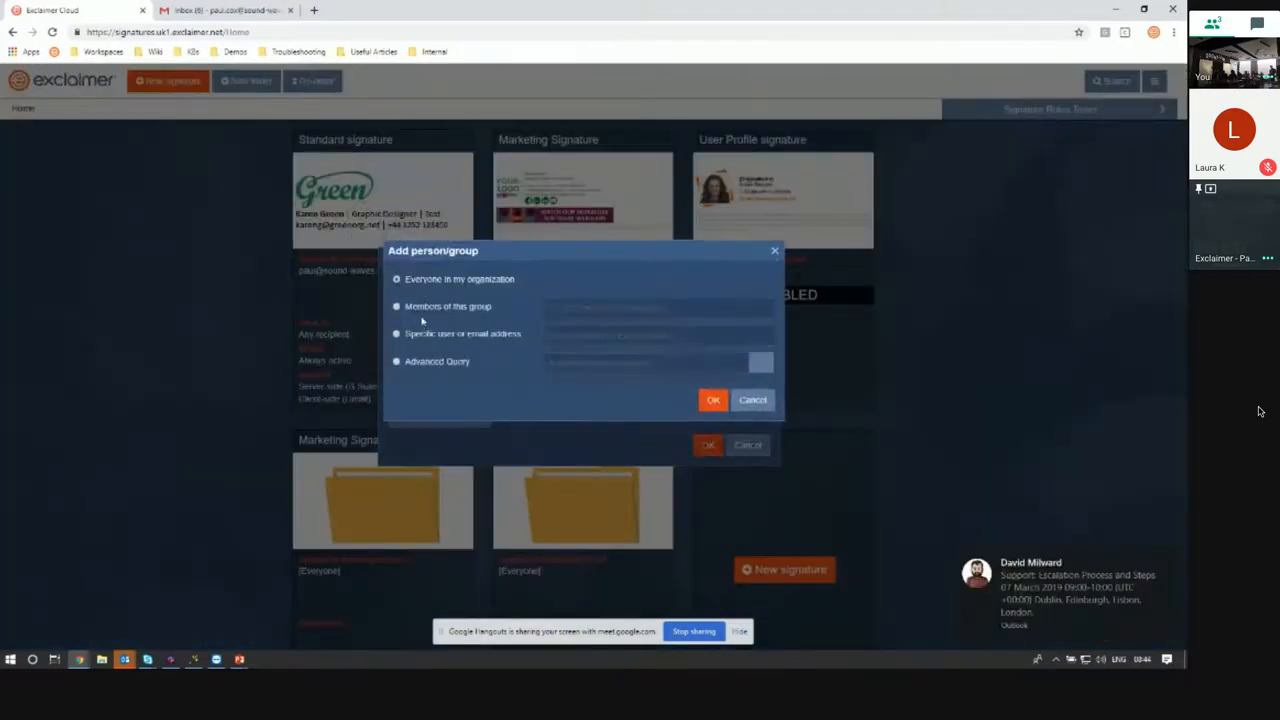
click(397, 306)
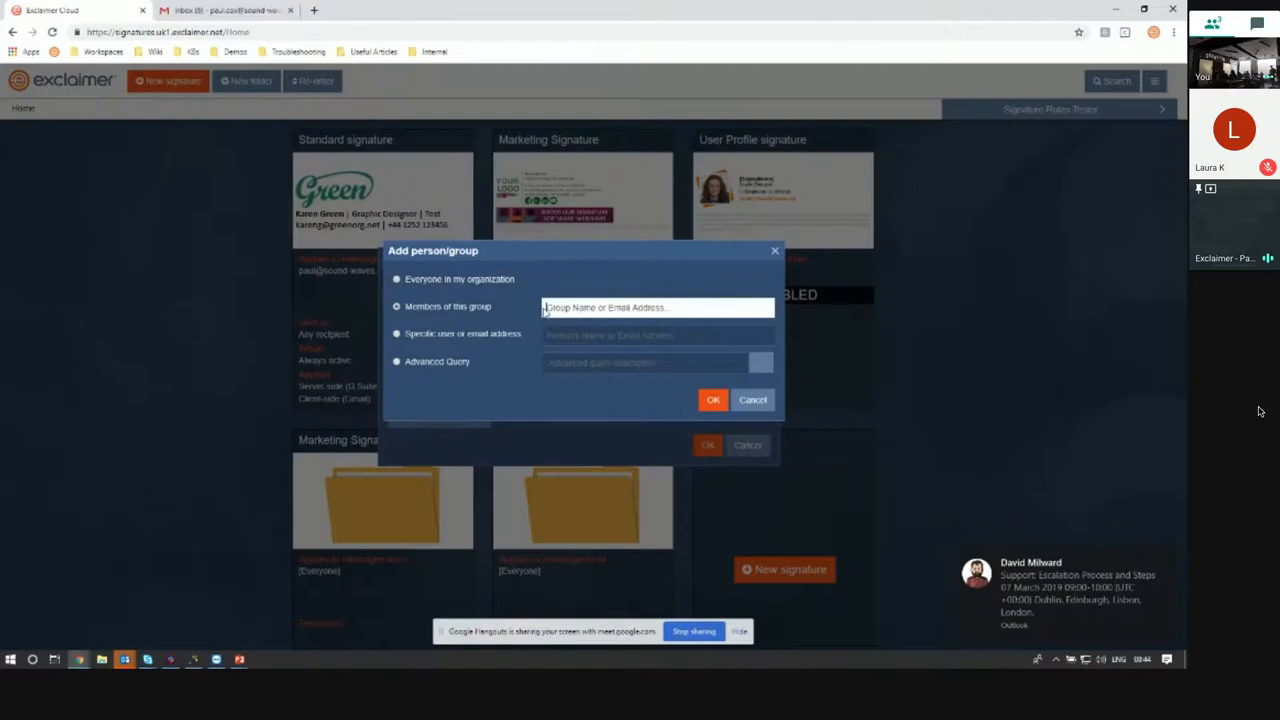
text(m)
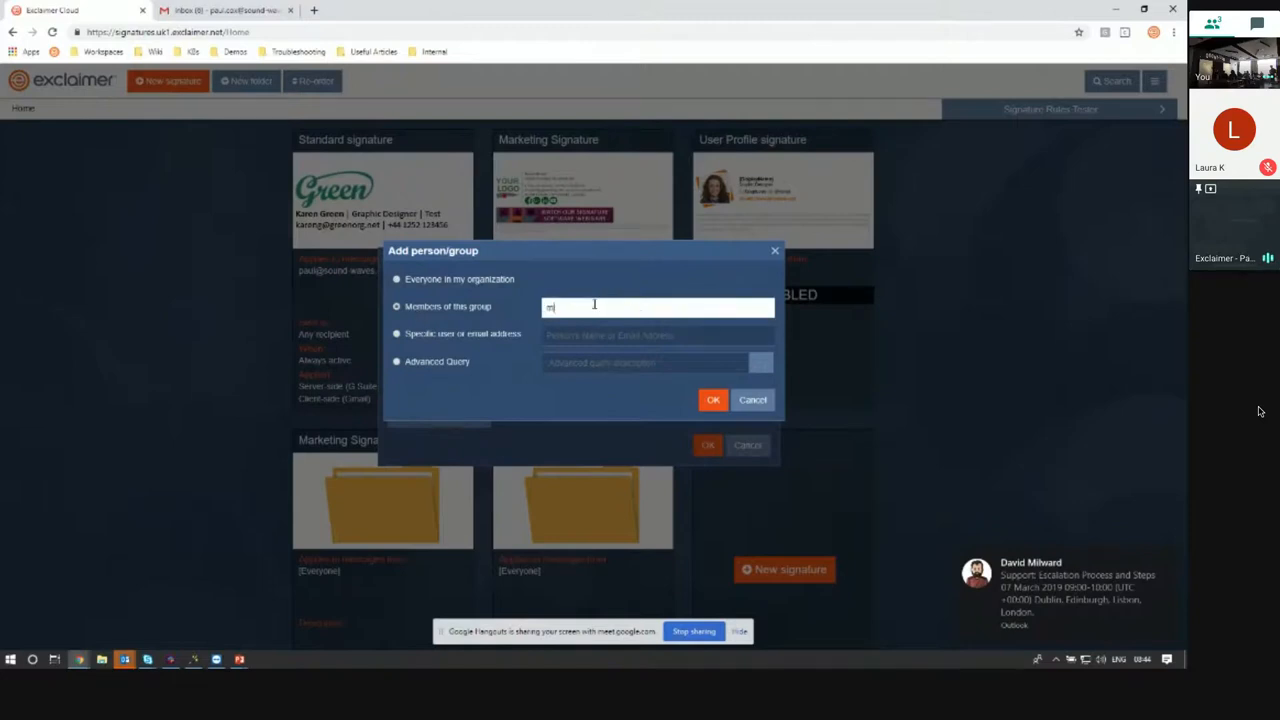
text(a)
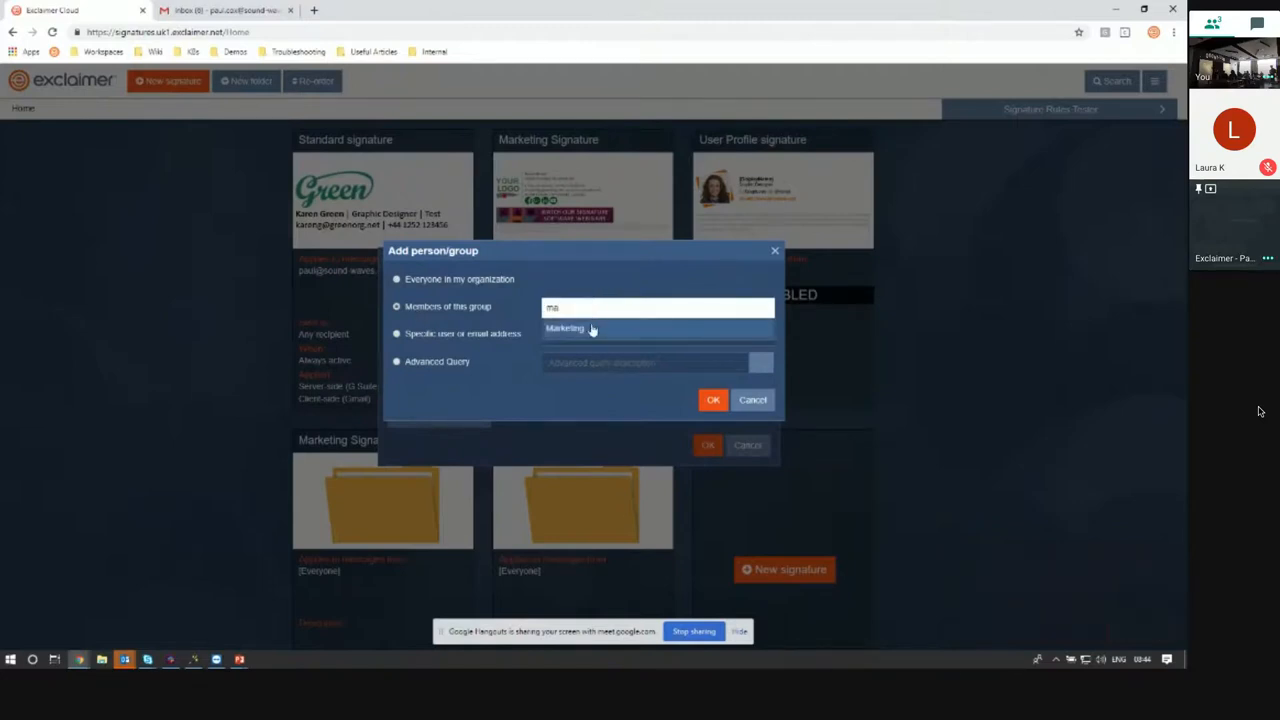
click(714, 399)
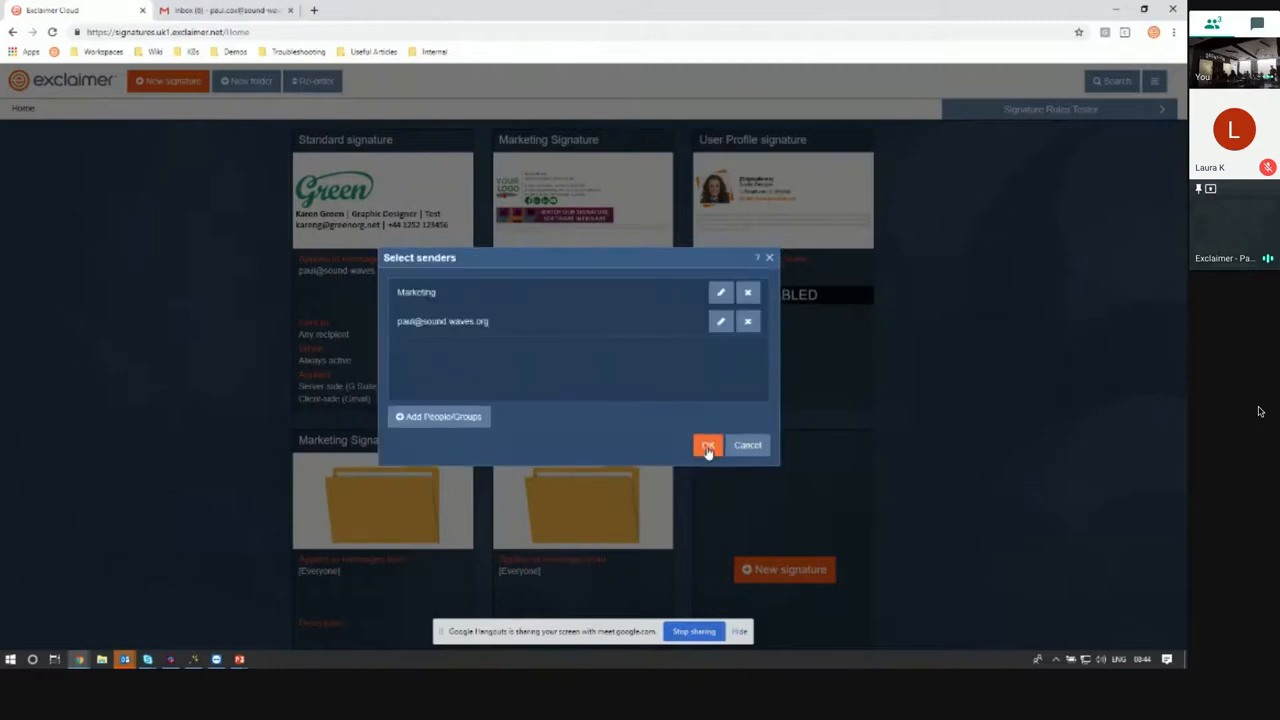
click(708, 445)
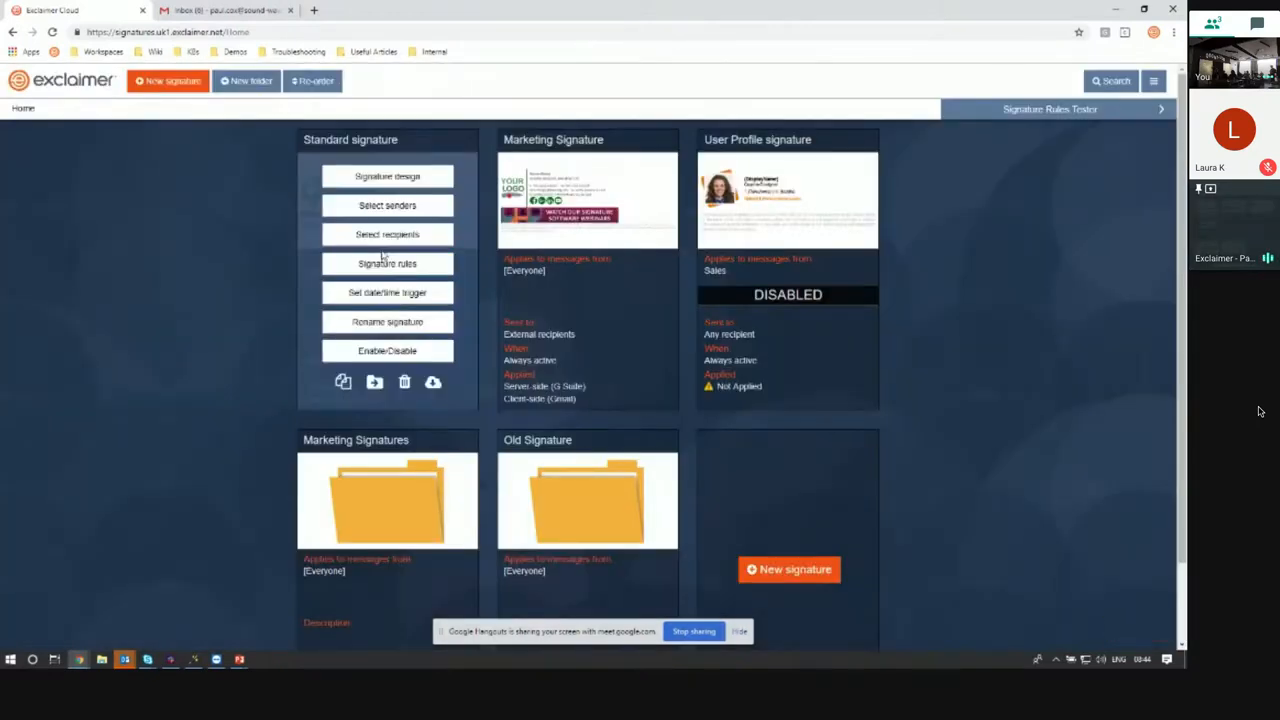
- Show the Standard signature's rules: applied, not processing the next signature
click(387, 234)
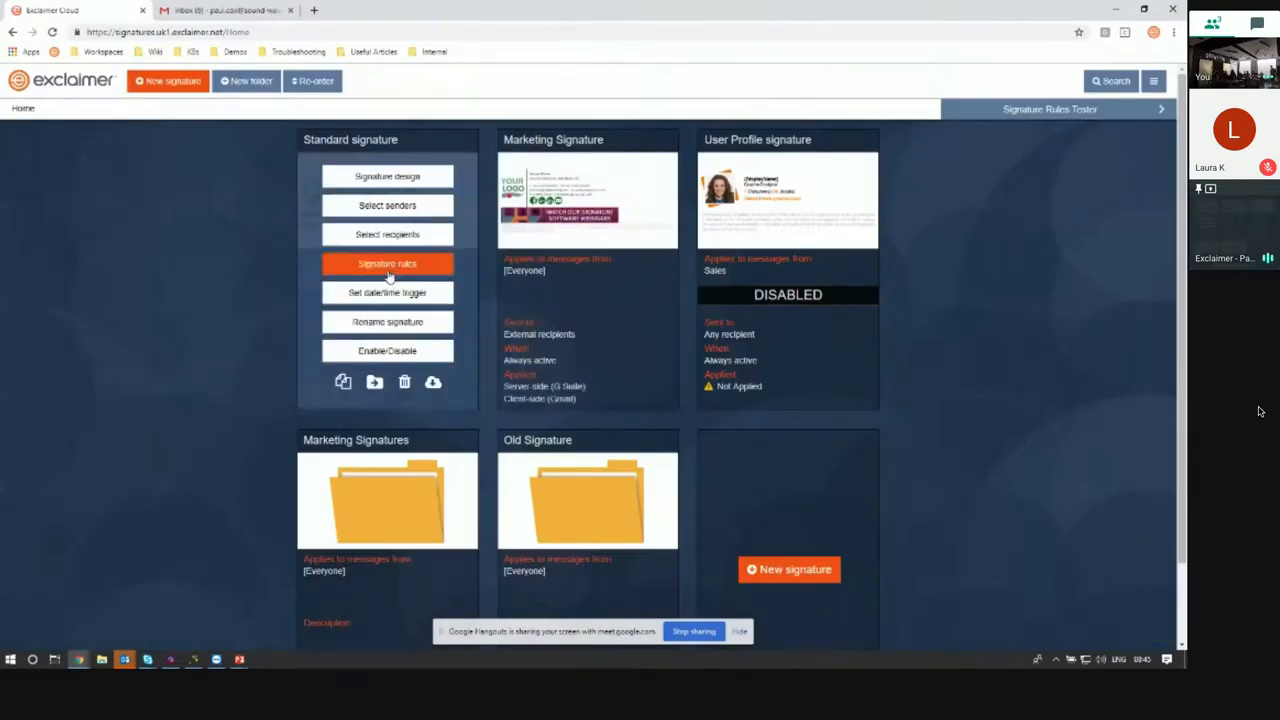
click(387, 263)
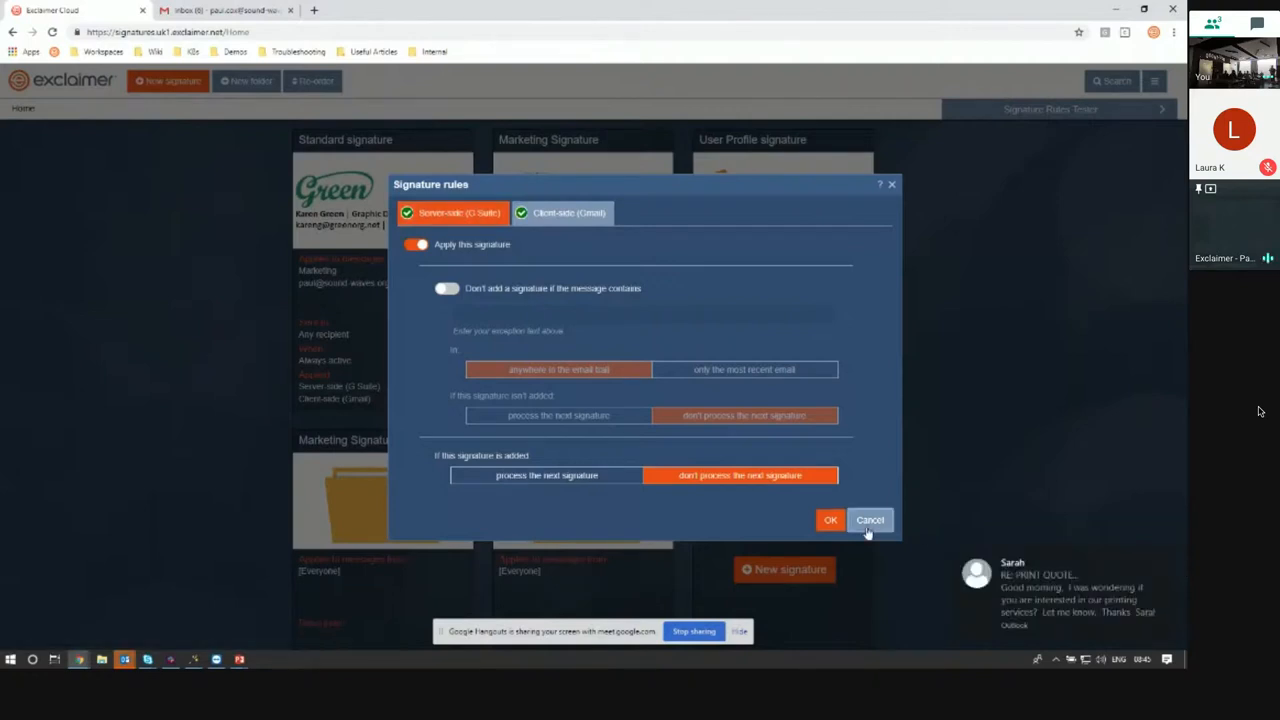
- Dismiss the signature rules unchanged and show the Standard signature's date/time trigger settings
click(869, 520)
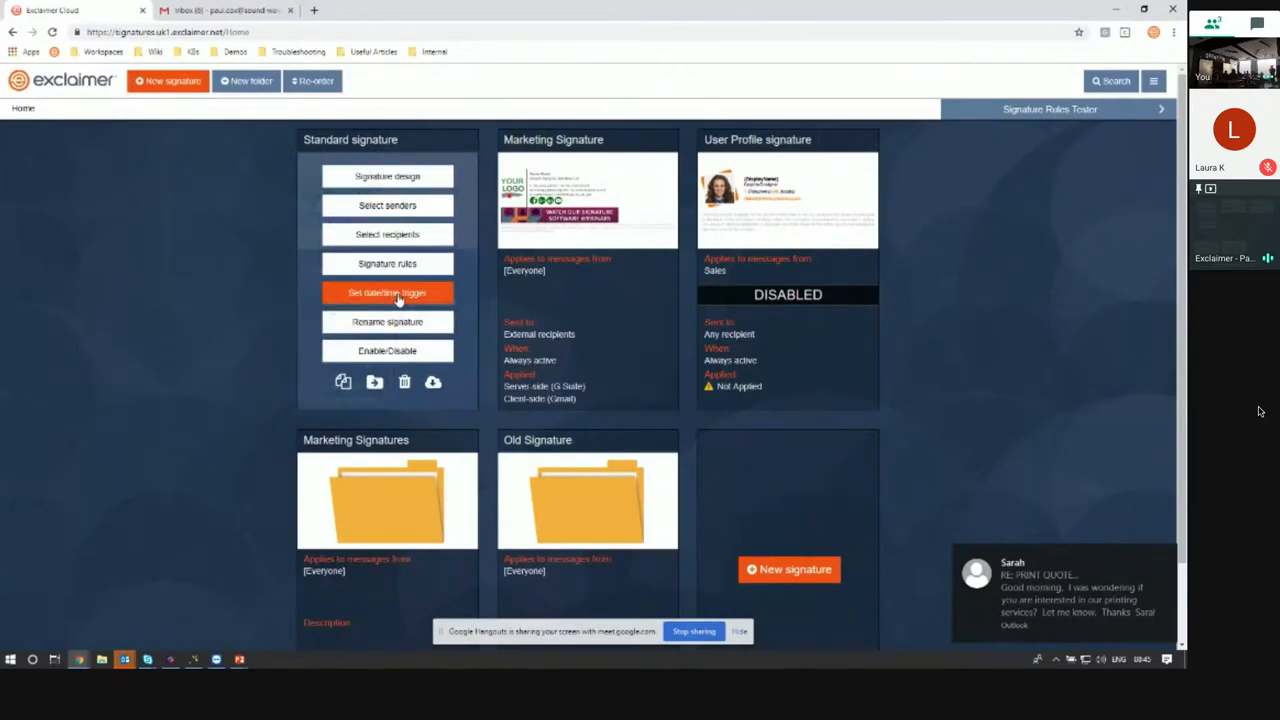
click(387, 292)
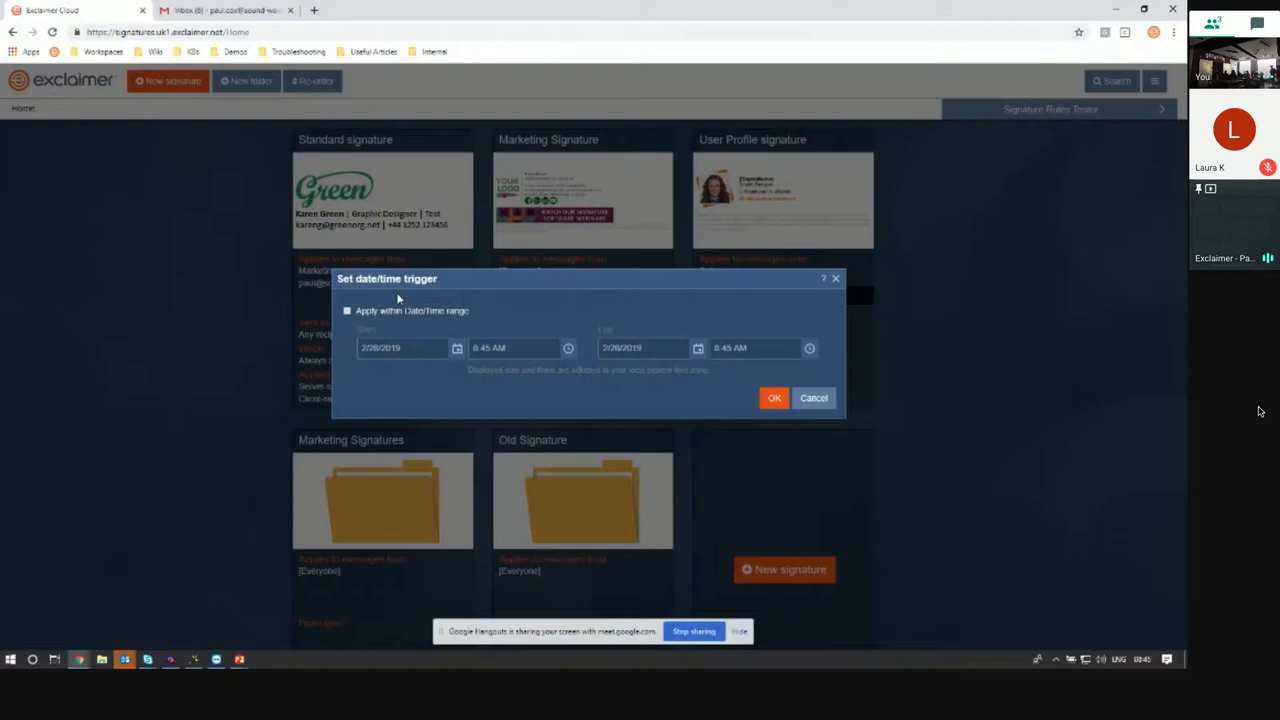
- Enable the date/time range from 3/1/2019 12:00 AM to 3/31/2019 12:00 AM
click(347, 311)
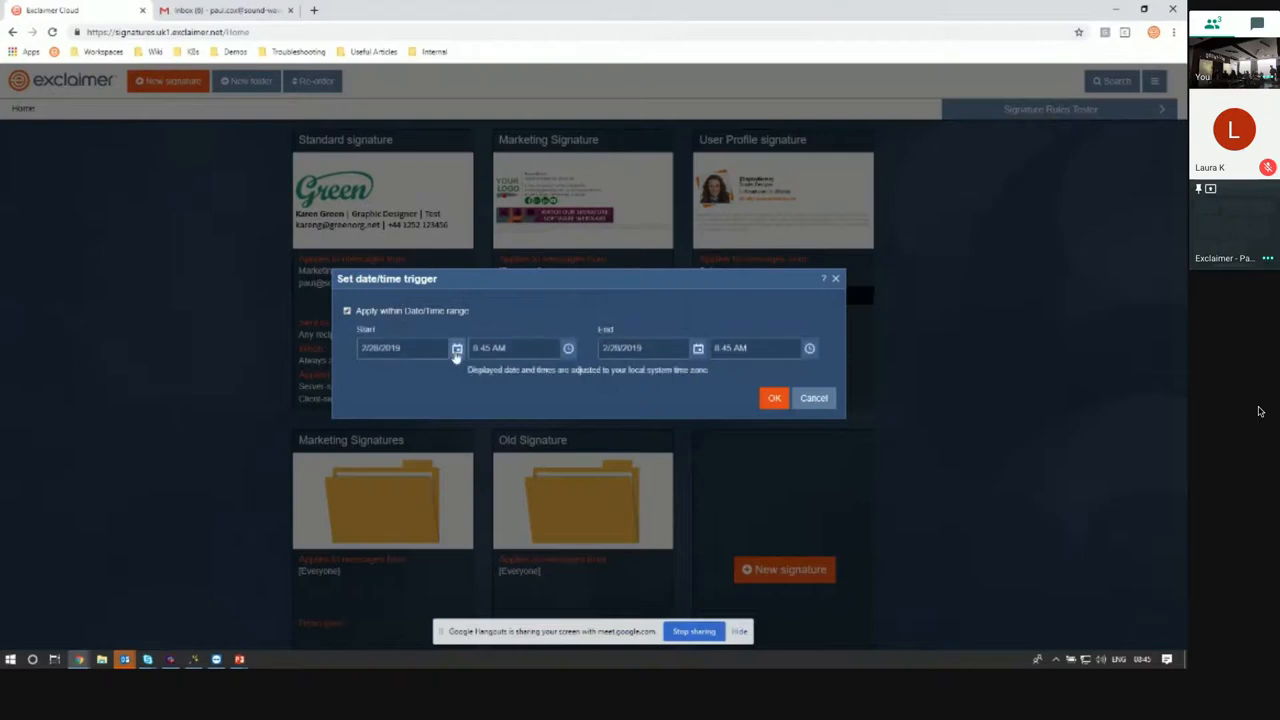
click(457, 348)
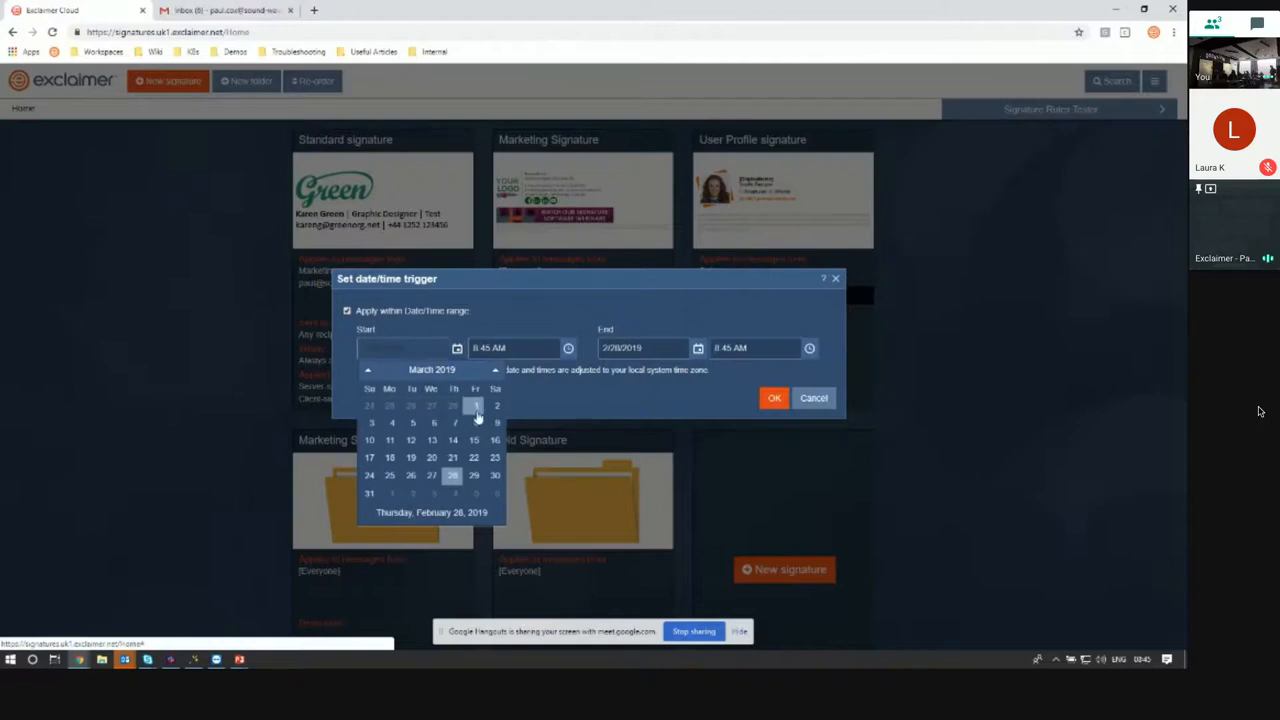
click(475, 405)
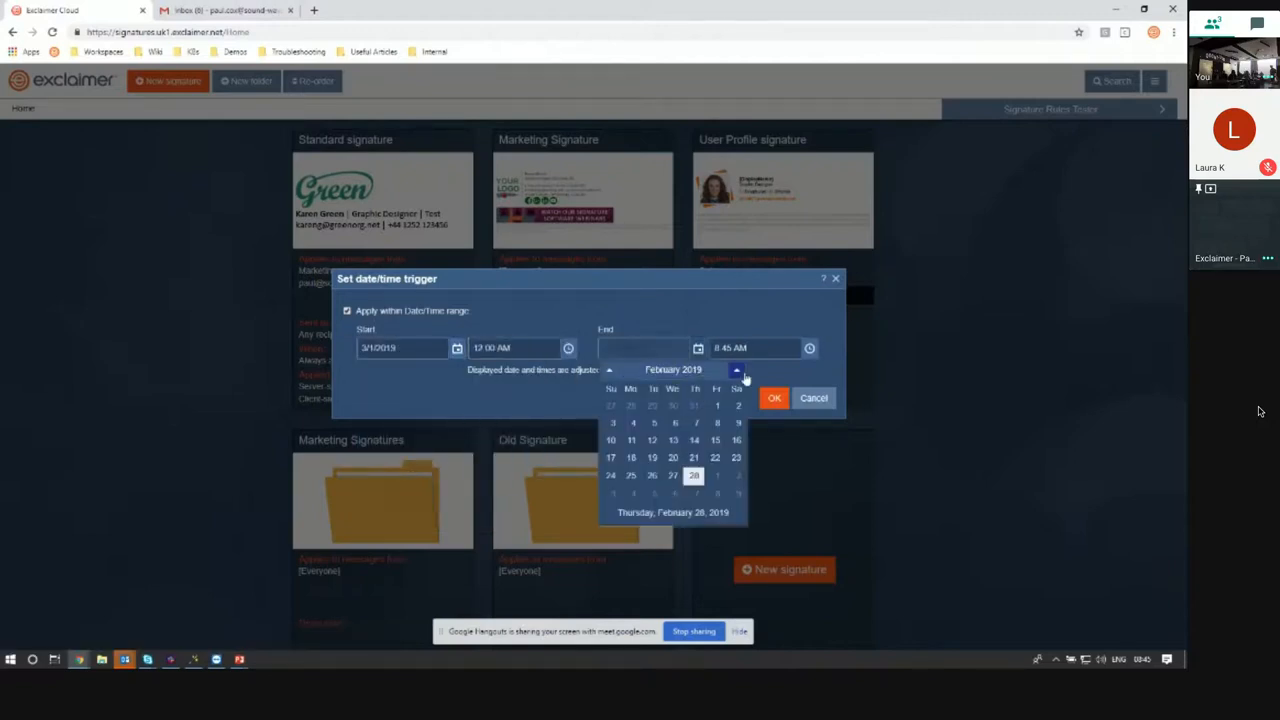
click(736, 370)
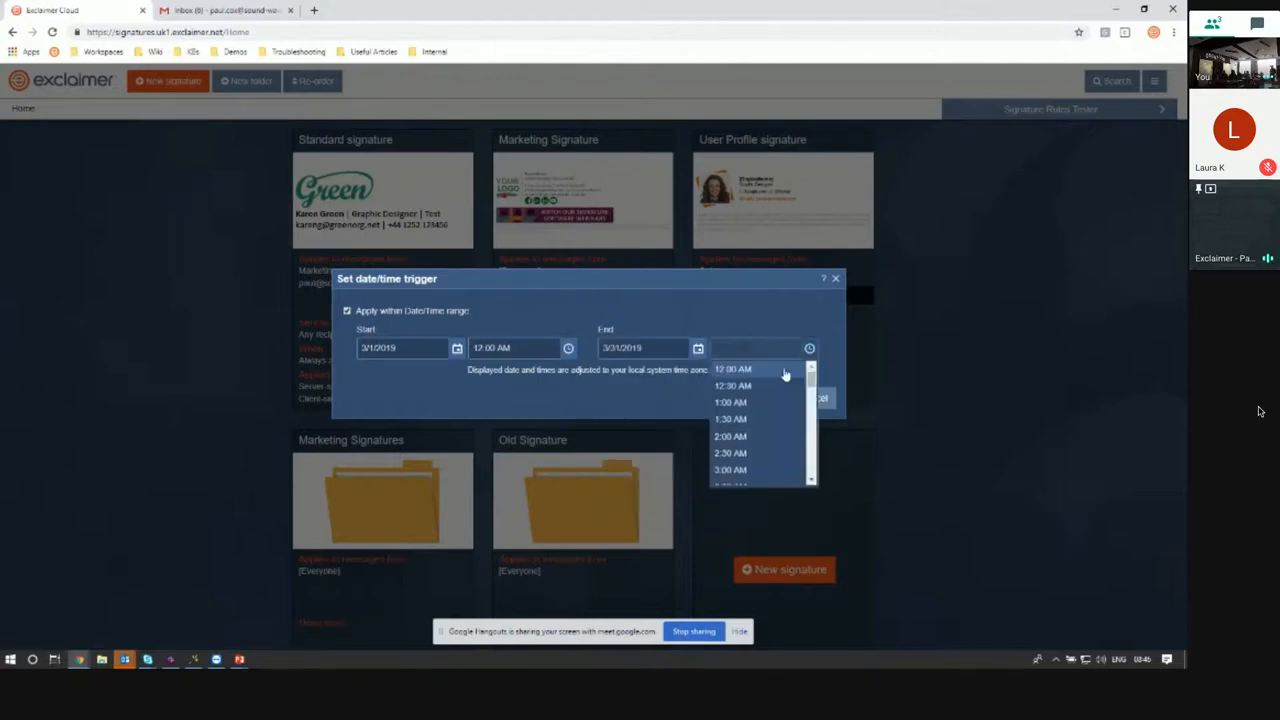
click(733, 369)
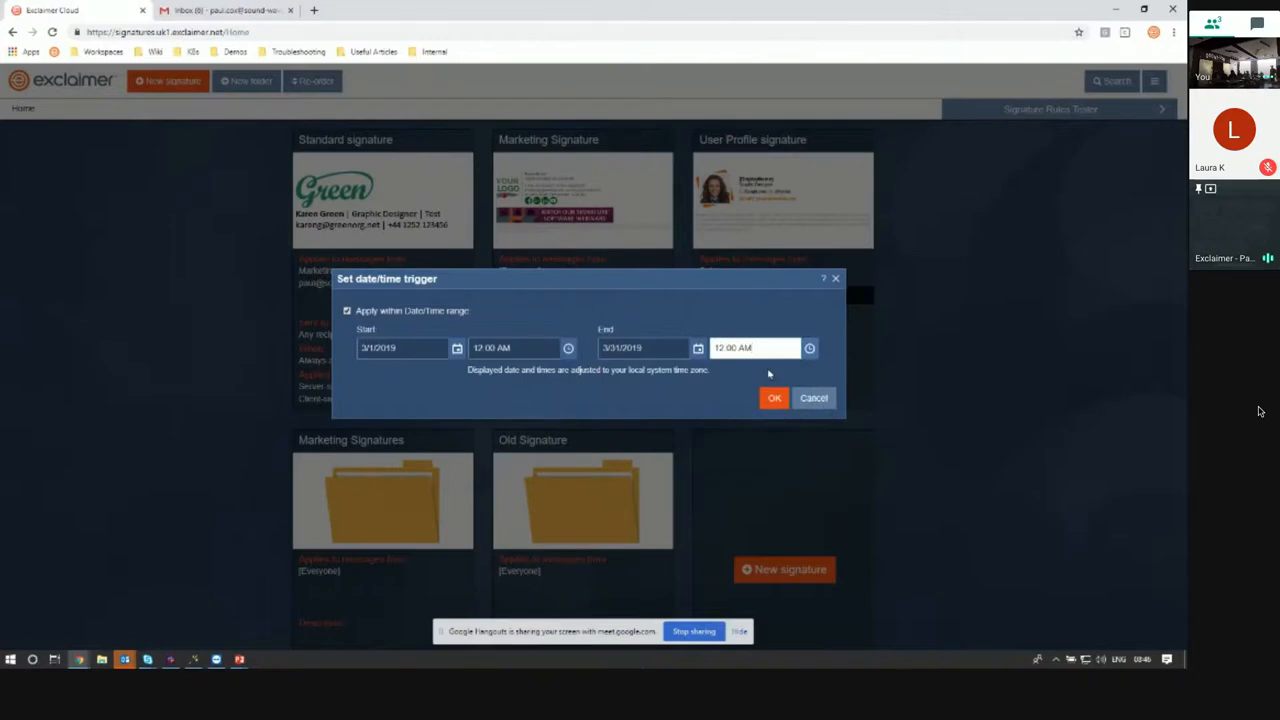
click(755, 347)
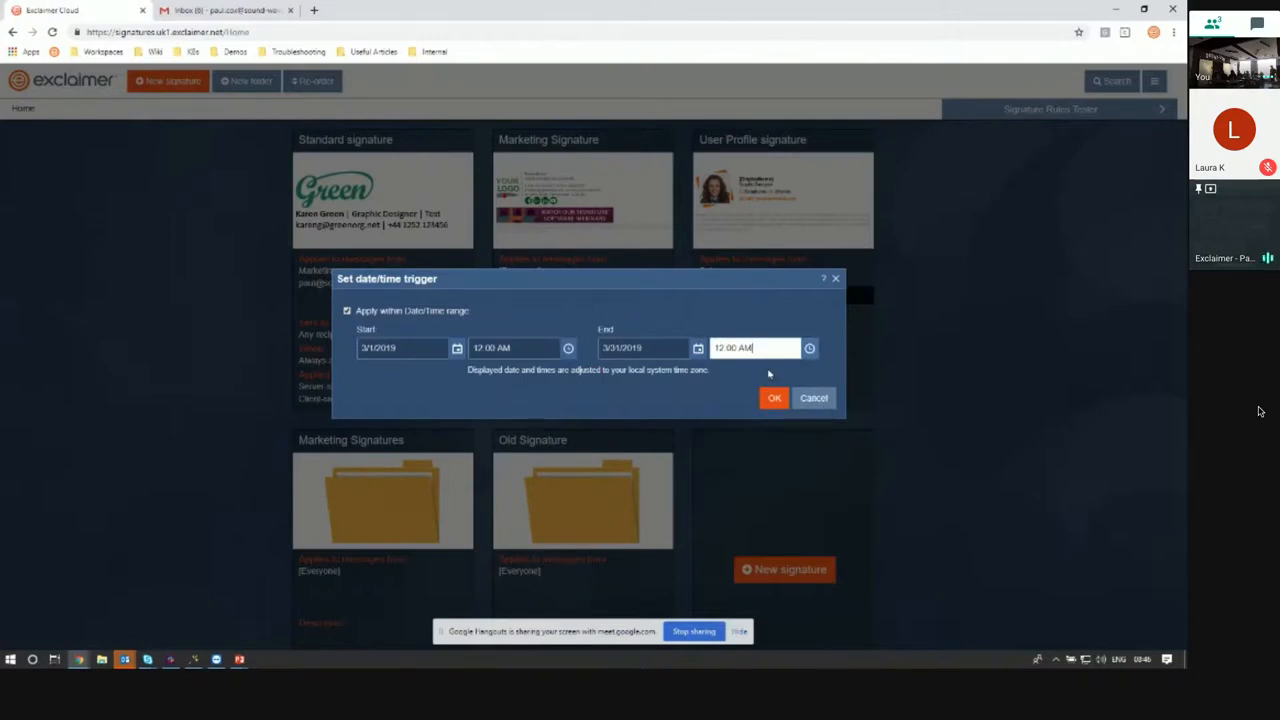